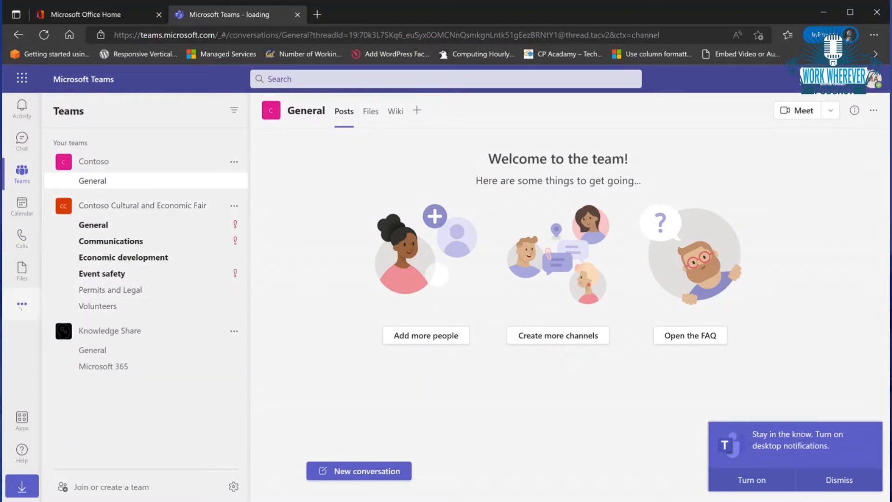
- Search the Teams Apps list for 'viva en' and bring up Viva Engage's details page
{"action": "left_click", "coordinate": [22, 304]}
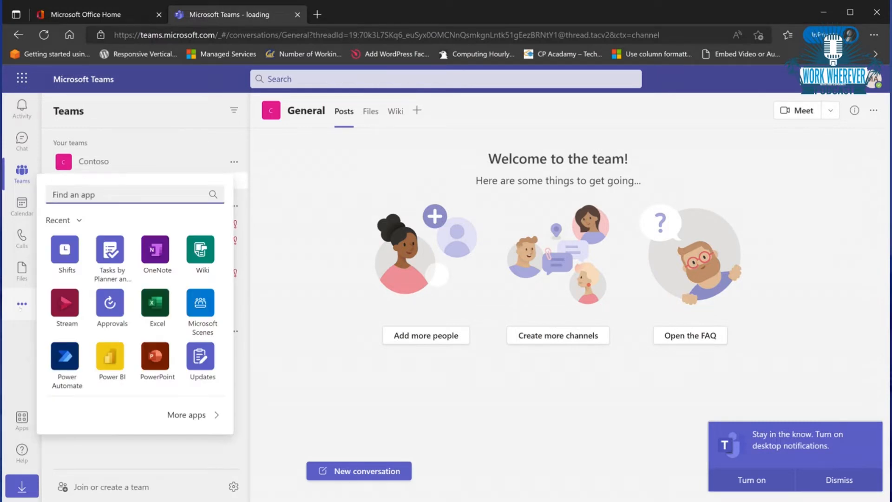
{"action": "type", "text": "ena"}
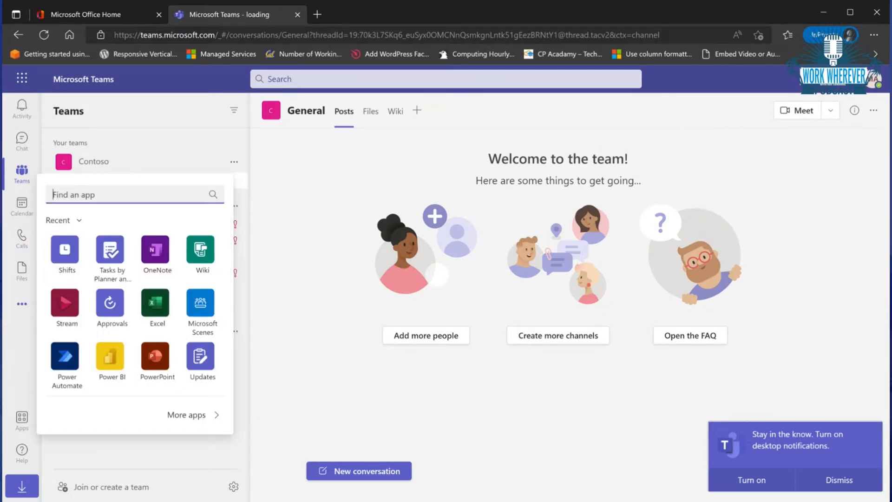
{"action": "type", "text": "viva en"}
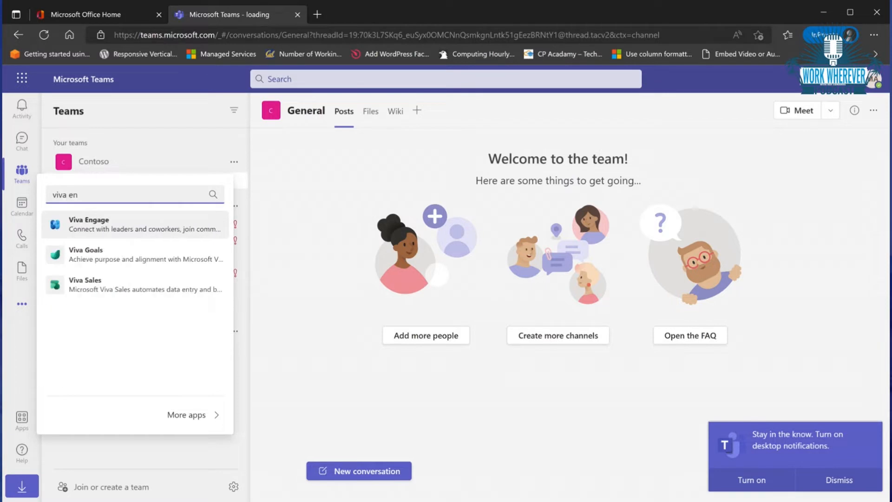
{"action": "left_click", "coordinate": [88, 224]}
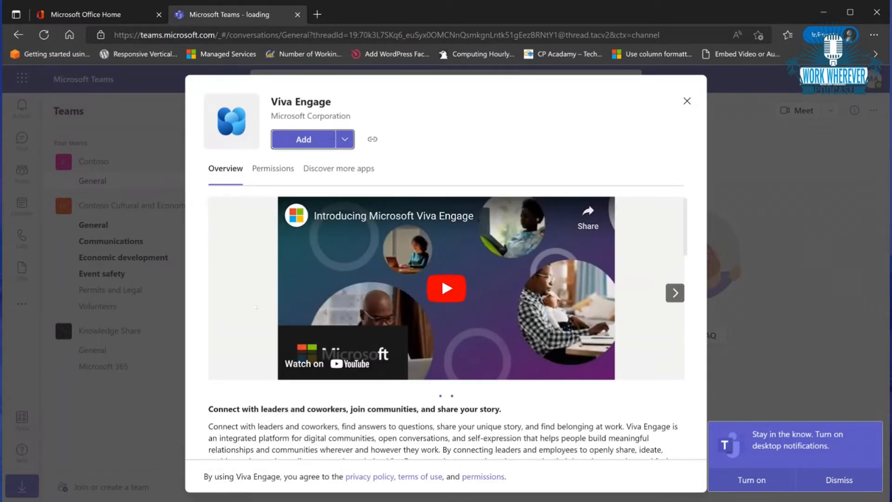
- Browse the Viva Engage overview and the Discover more apps tab, returning to Overview
{"action": "scroll", "scroll_direction": "down", "scroll_amount": 3}
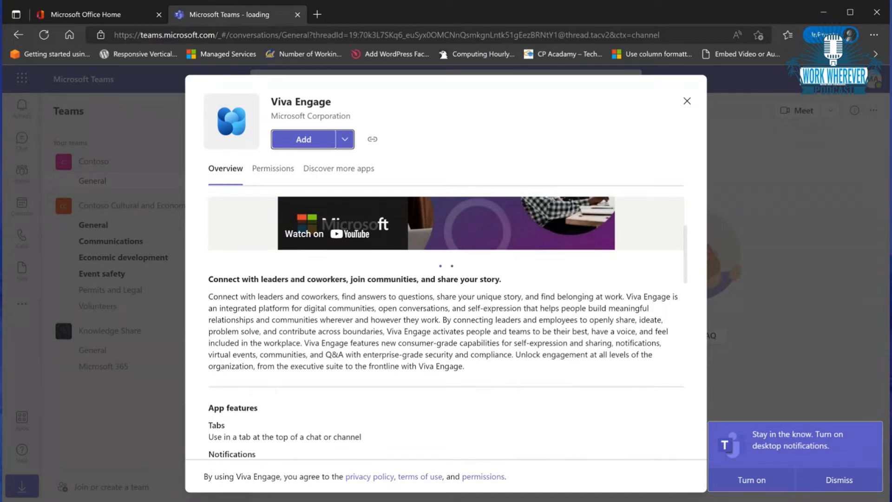
{"action": "scroll", "scroll_direction": "down", "scroll_amount": 3}
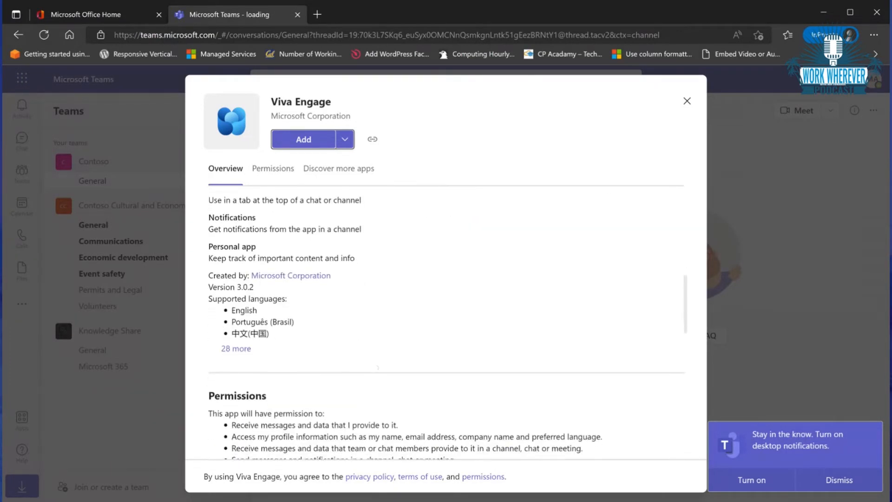
{"action": "left_click", "coordinate": [338, 168]}
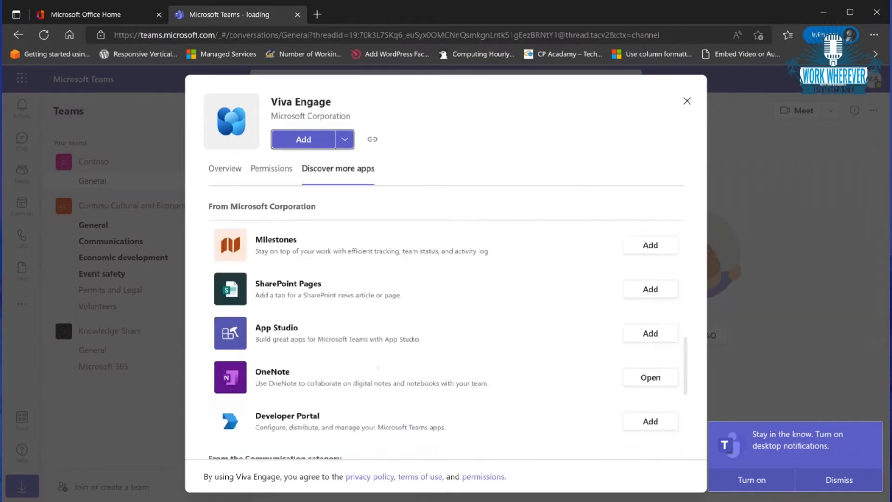
{"action": "left_click", "coordinate": [224, 168]}
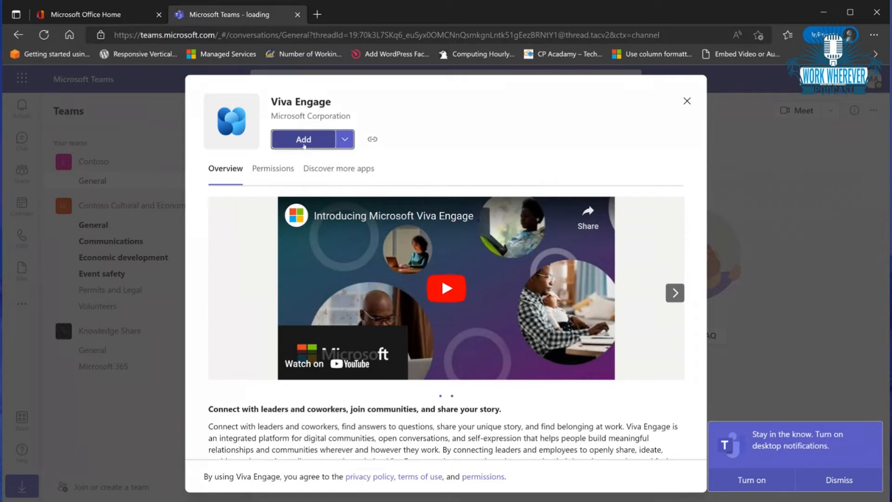
- Add Viva Engage to Teams, launch it and get past the 'Let's go' welcome message
{"action": "left_click", "coordinate": [686, 100]}
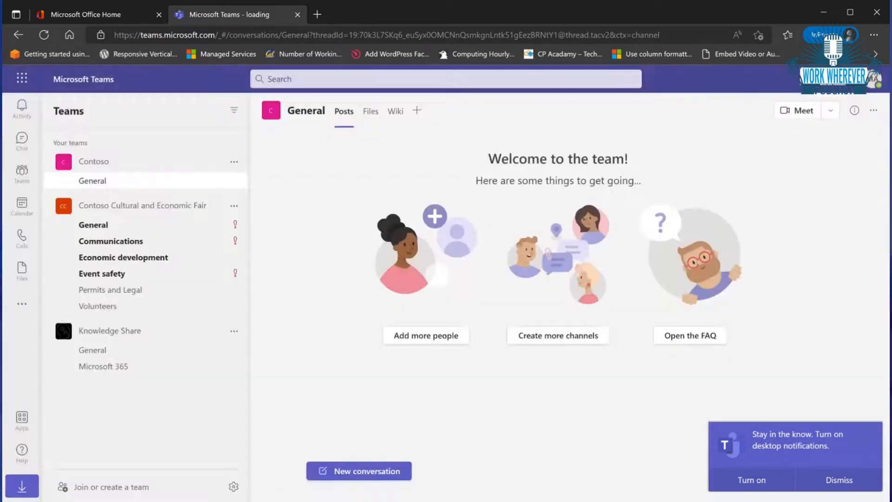
{"action": "left_click", "coordinate": [22, 301]}
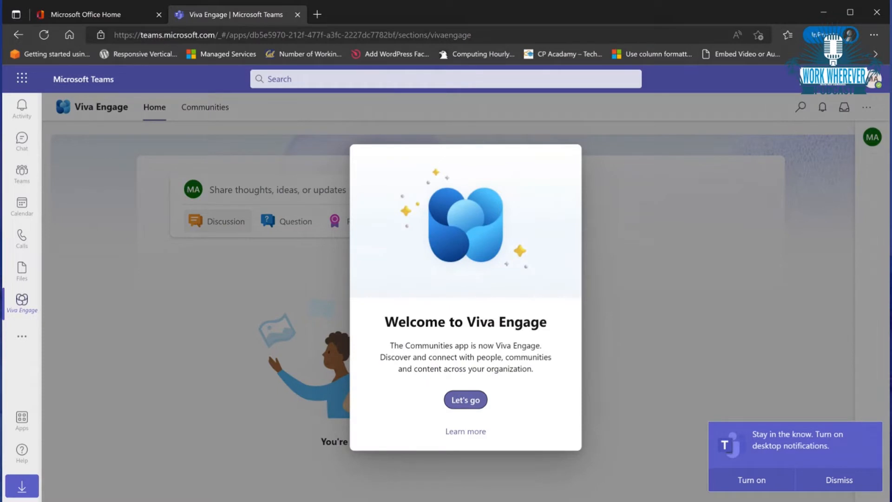
{"action": "left_click", "coordinate": [466, 399]}
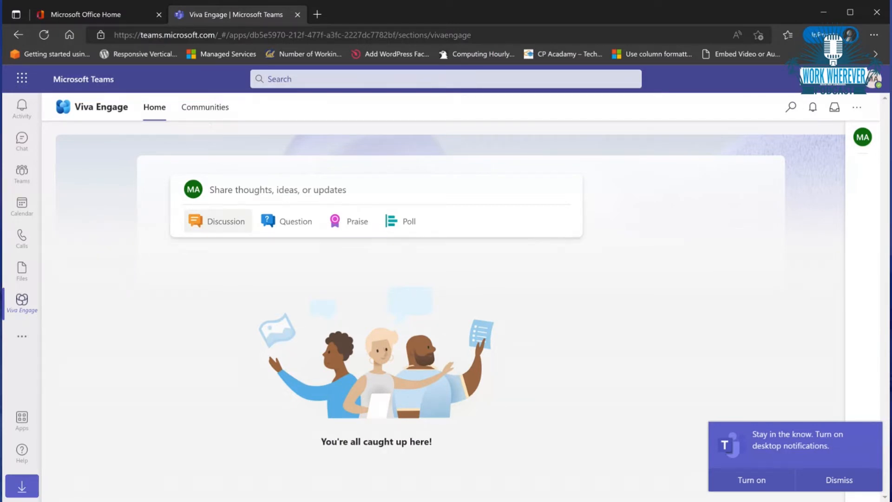
- Go to Communities, view all communities and filter to My communities (empty list)
{"action": "left_click", "coordinate": [204, 108]}
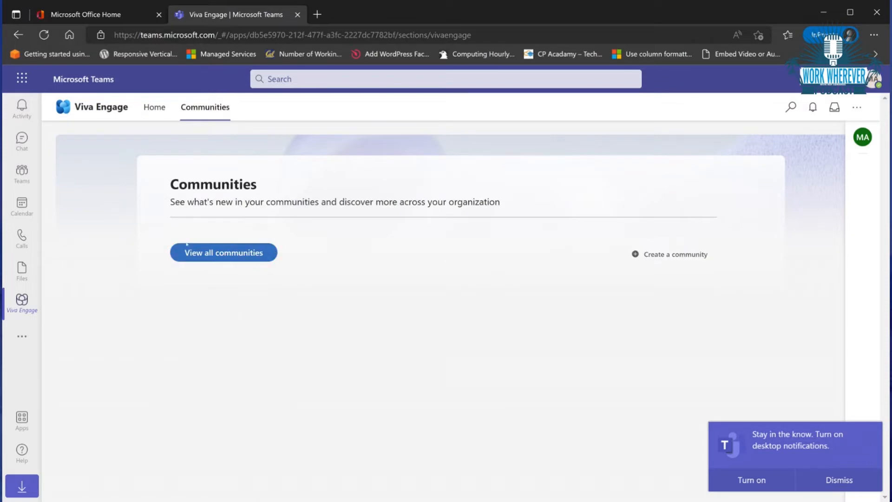
{"action": "left_click", "coordinate": [223, 253]}
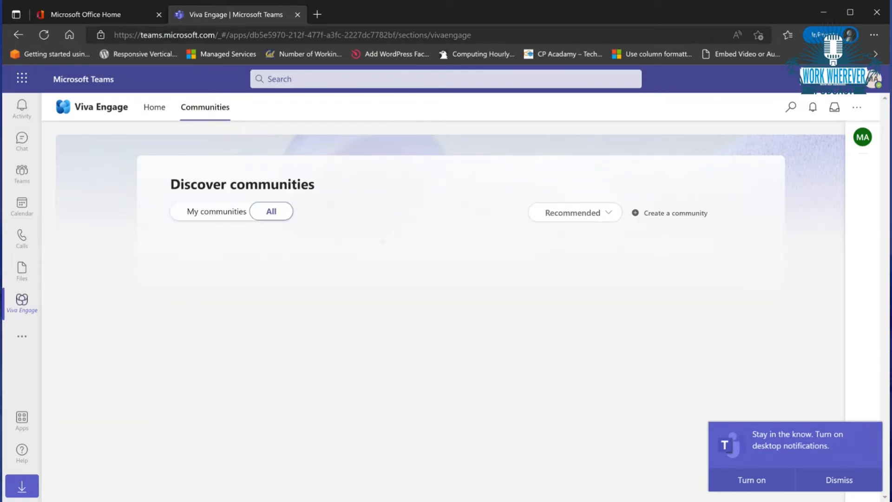
{"action": "left_click", "coordinate": [215, 211]}
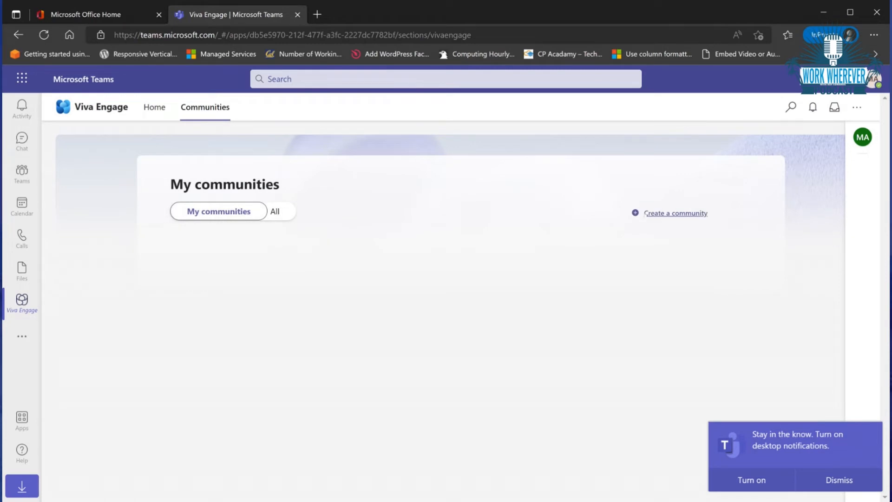
- Start a new community named 'Demo Community' with a short description
{"action": "left_click", "coordinate": [675, 212]}
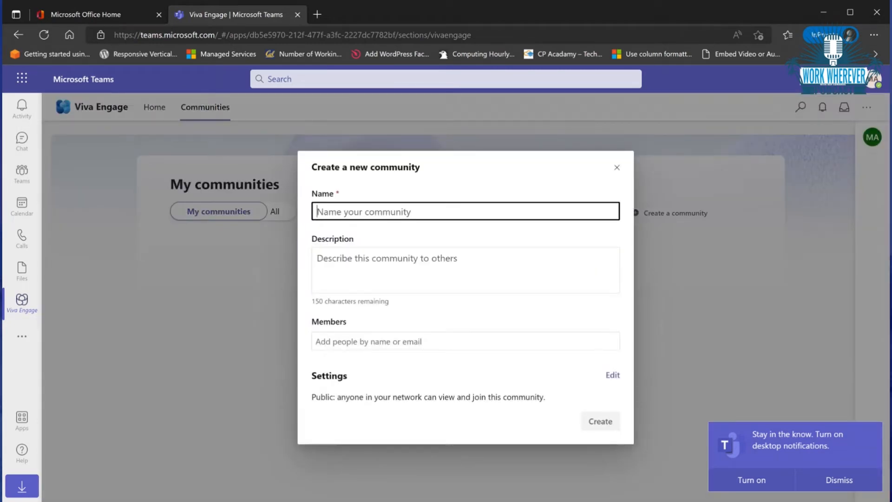
{"action": "type", "text": "Demo"}
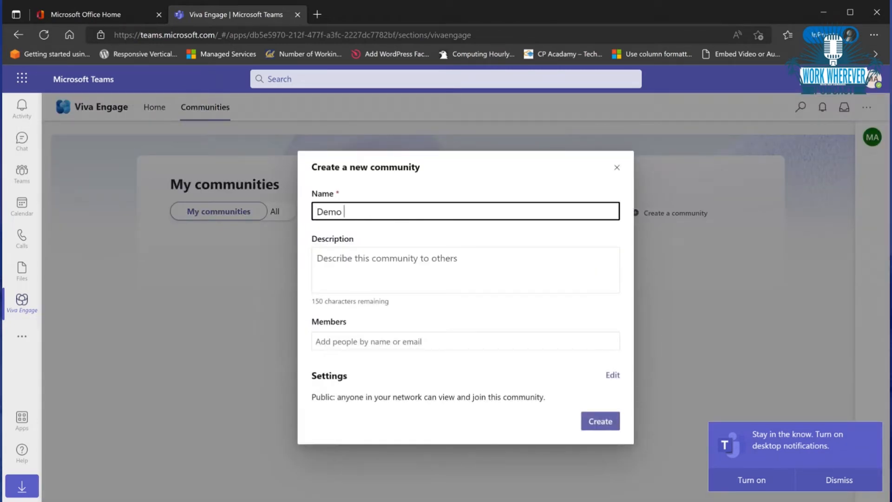
{"action": "type", "text": "Community"}
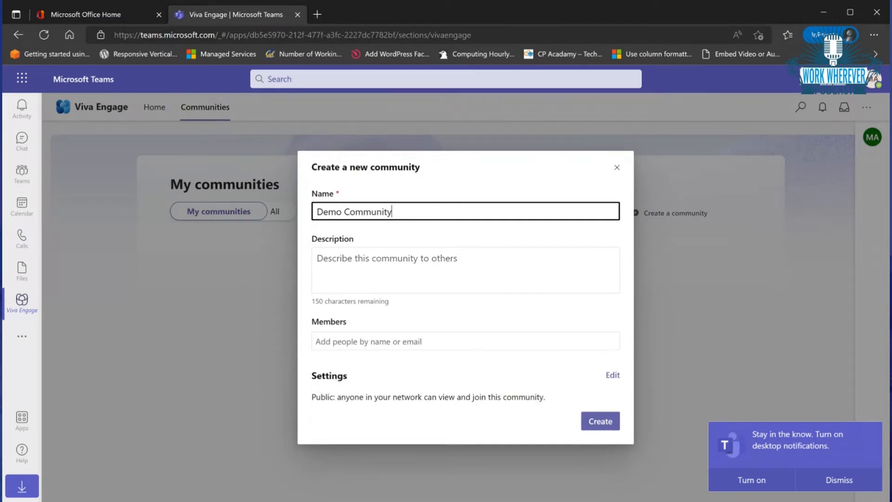
{"action": "type", "text": "add a ekjalksjdfklasdfl"}
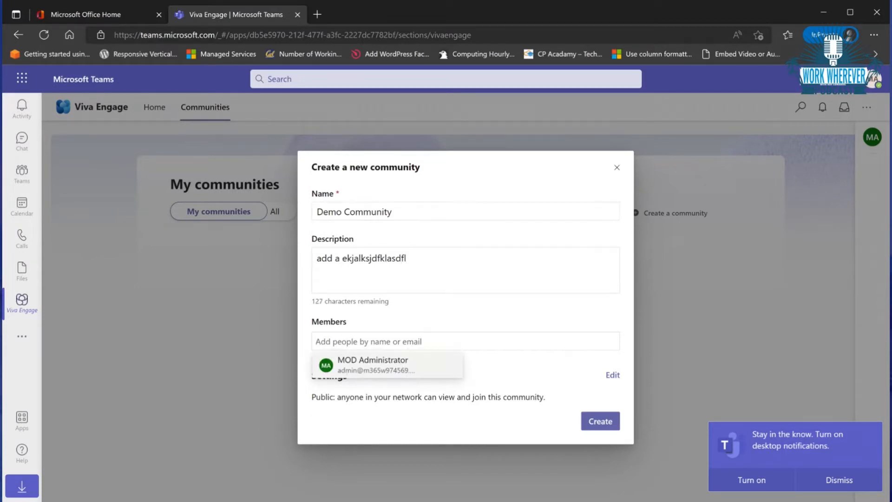
- Add a suggested member, search for another person, and create the Demo Community
{"action": "left_click", "coordinate": [372, 364]}
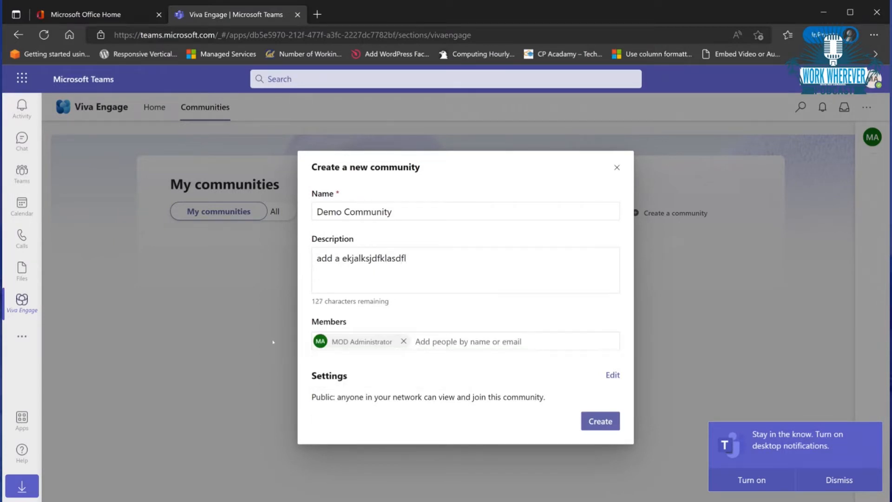
{"action": "type", "text": "as"}
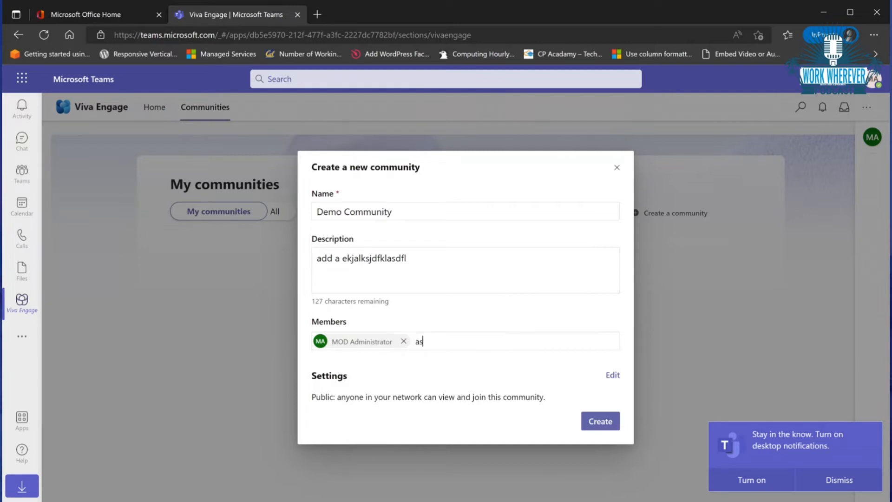
{"action": "type", "text": "k"}
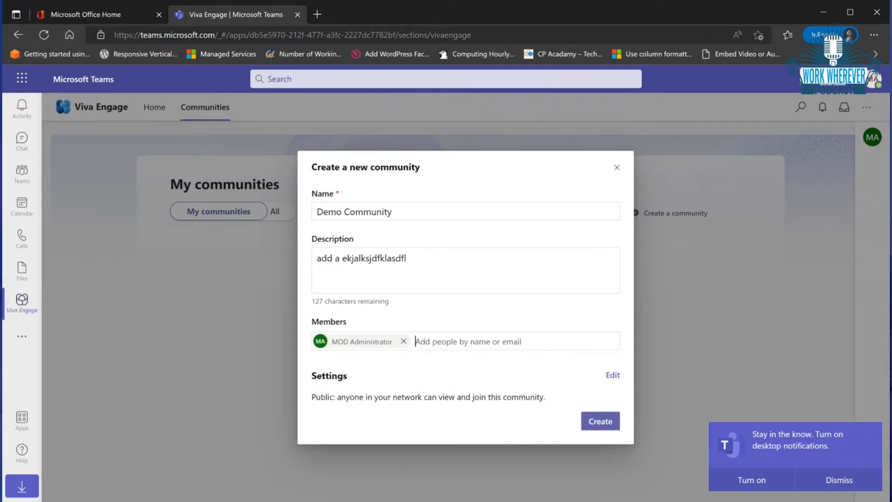
{"action": "type", "text": "laur"}
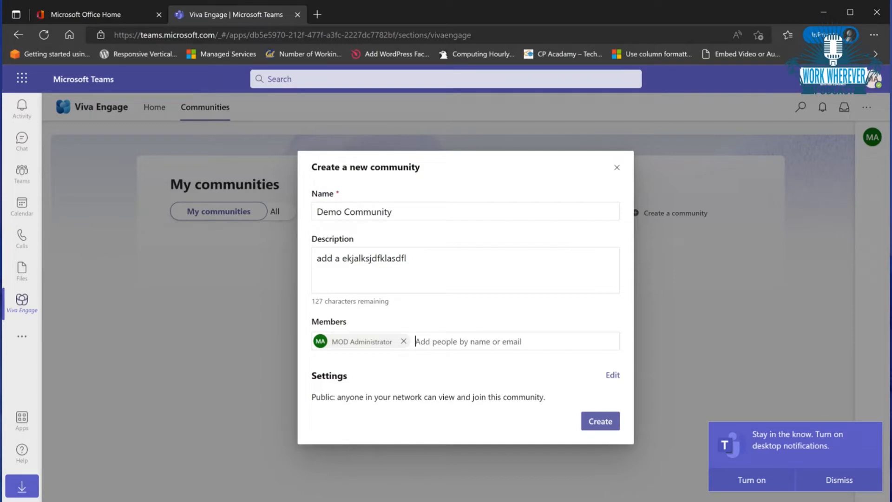
{"action": "type", "text": "a"}
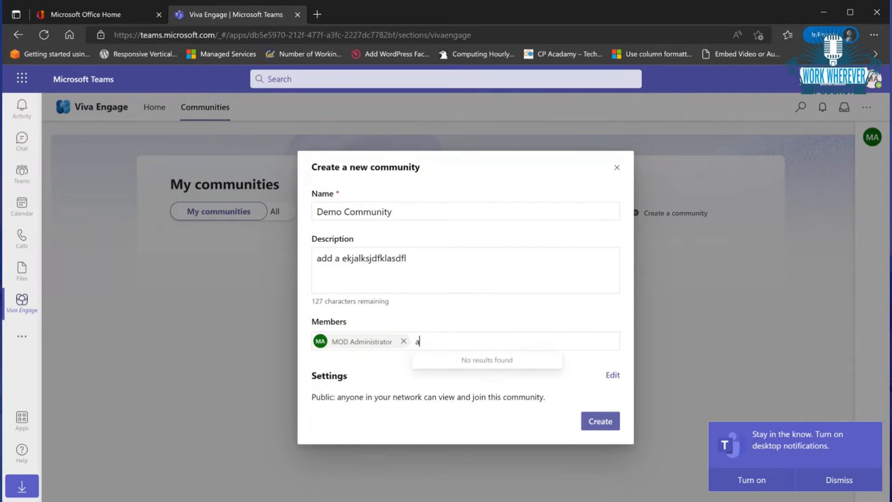
{"action": "type", "text": "v"}
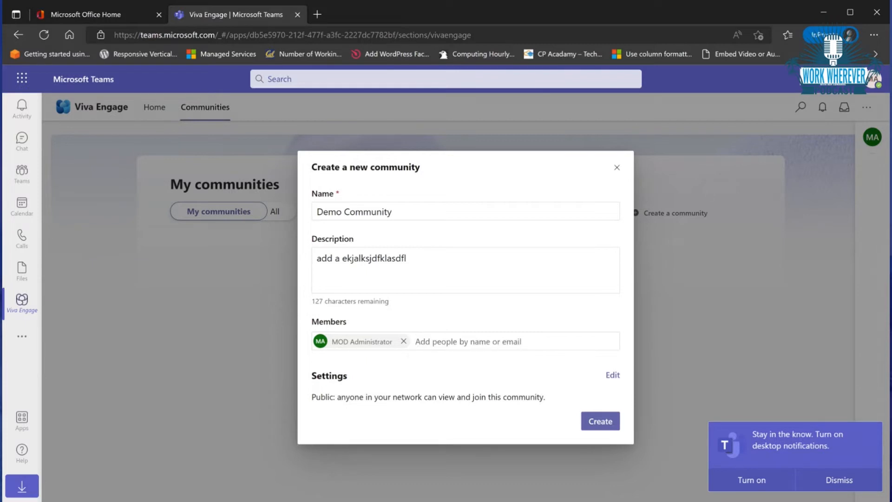
{"action": "left_click", "coordinate": [469, 342]}
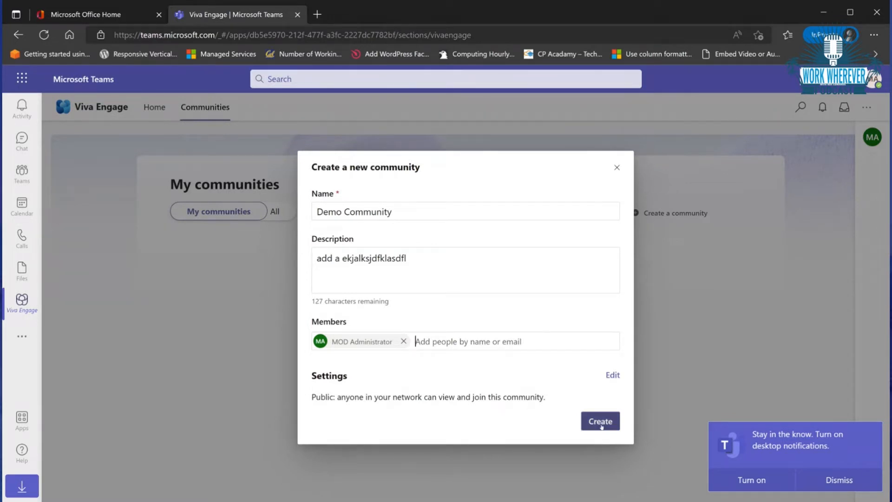
{"action": "left_click", "coordinate": [600, 421]}
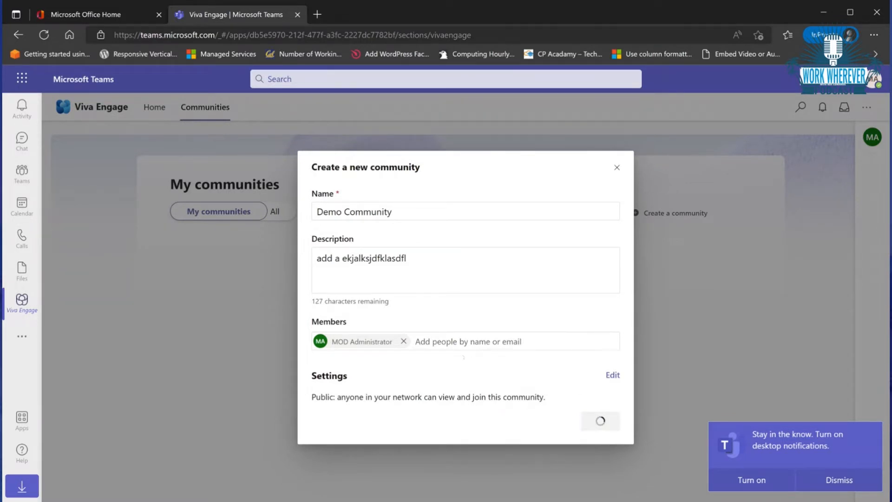
- In the new Demo Community, start a post and write the greeting 'hi'
{"action": "left_click", "coordinate": [601, 421]}
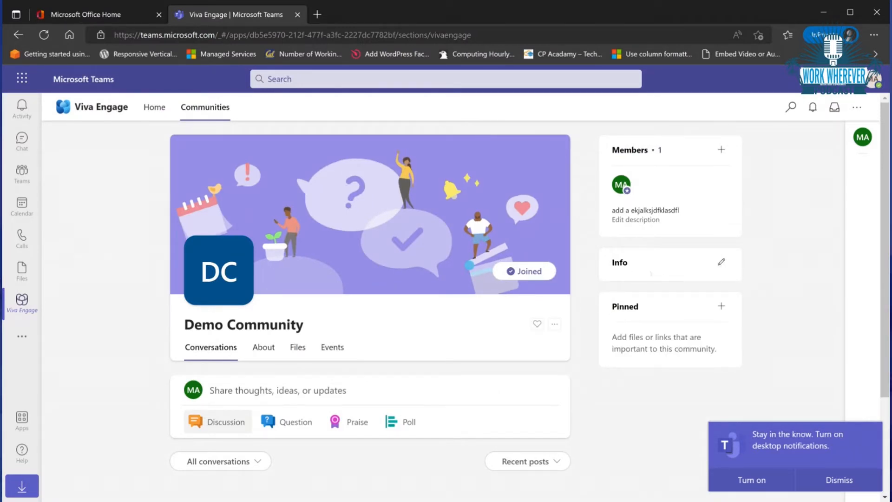
{"action": "scroll", "scroll_direction": "down", "scroll_amount": 3}
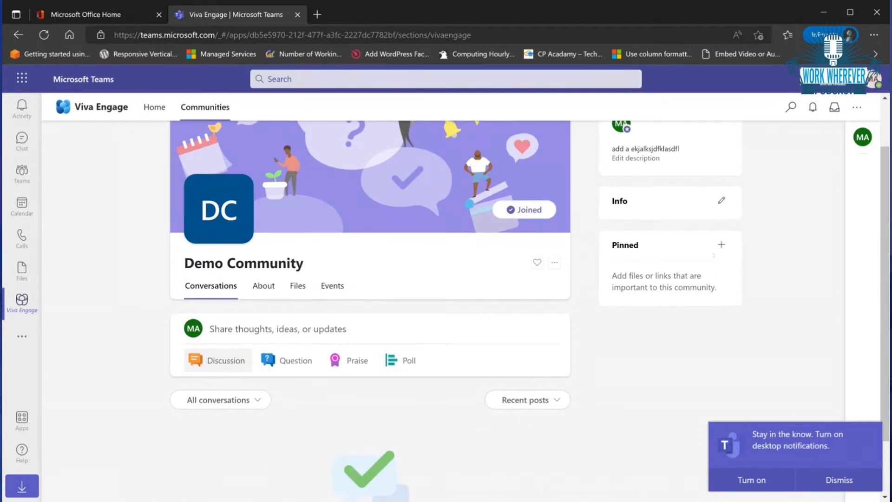
{"action": "scroll", "scroll_direction": "down", "scroll_amount": 3}
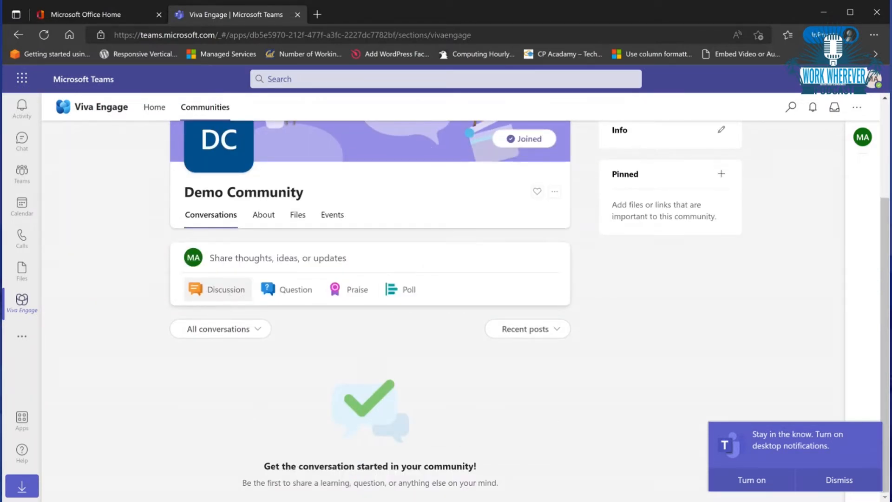
{"action": "left_click", "coordinate": [277, 259]}
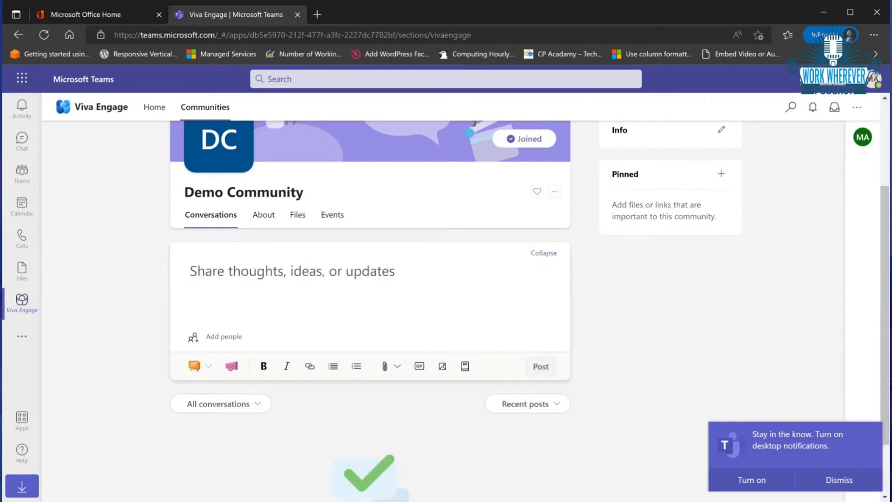
{"action": "type", "text": "hi everyon"}
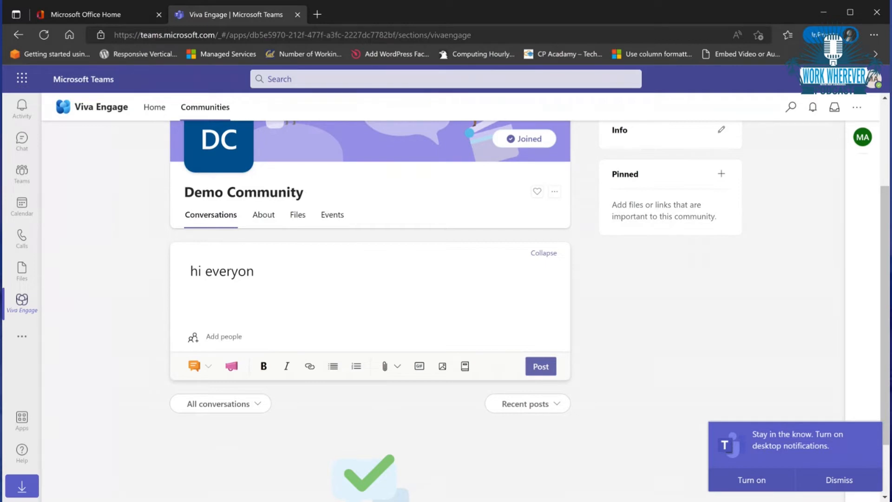
- Mark the draft as an Announcement, pick someone to notify and attach a cat GIF
{"action": "left_click", "coordinate": [223, 336]}
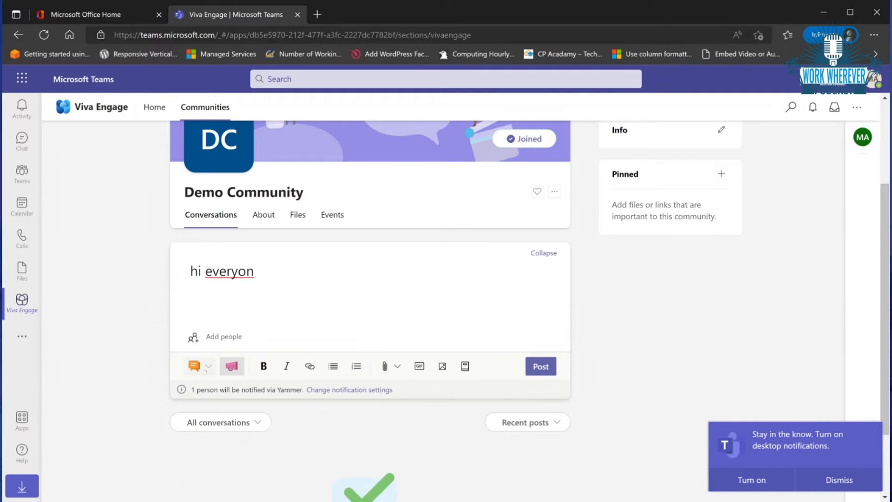
{"action": "left_click", "coordinate": [208, 366]}
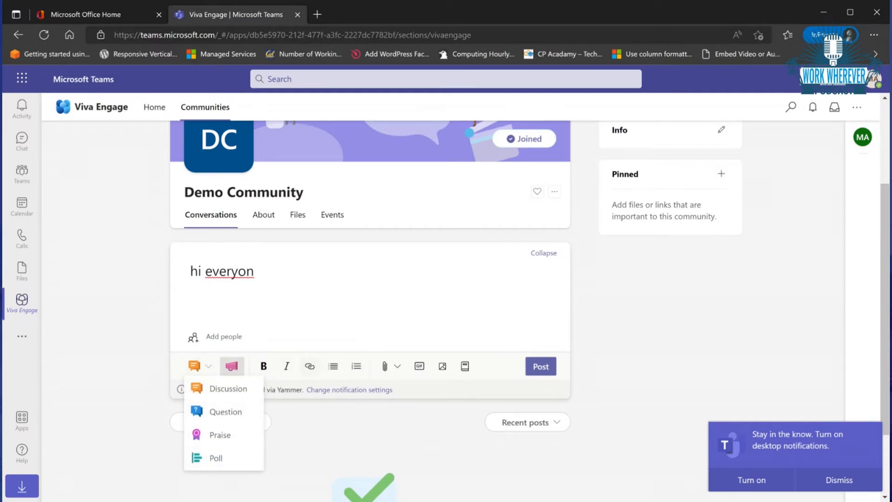
{"action": "left_click", "coordinate": [223, 337]}
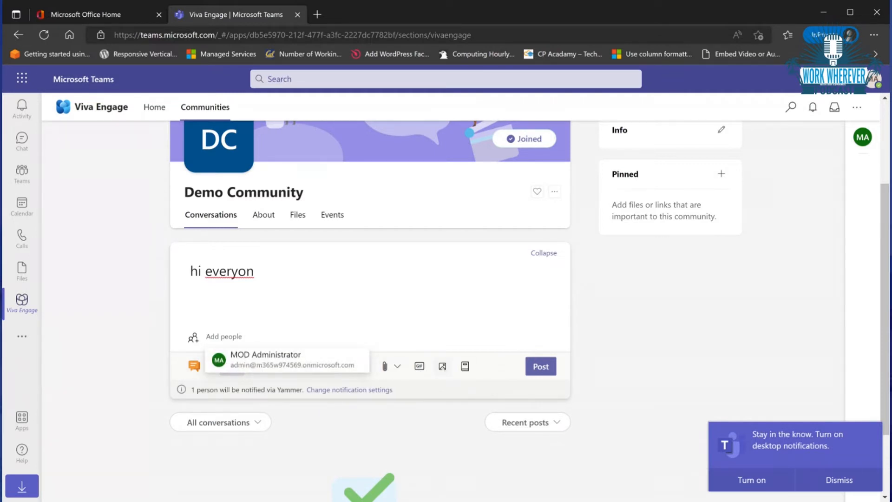
{"action": "left_click", "coordinate": [419, 366]}
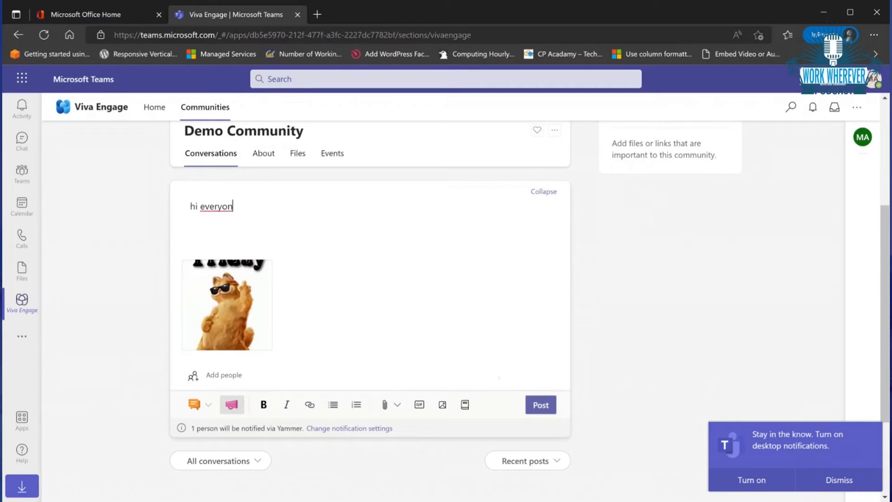
- Post the announcement, then ask the question 'Hi what is engage?' in the community
{"action": "left_click", "coordinate": [541, 405]}
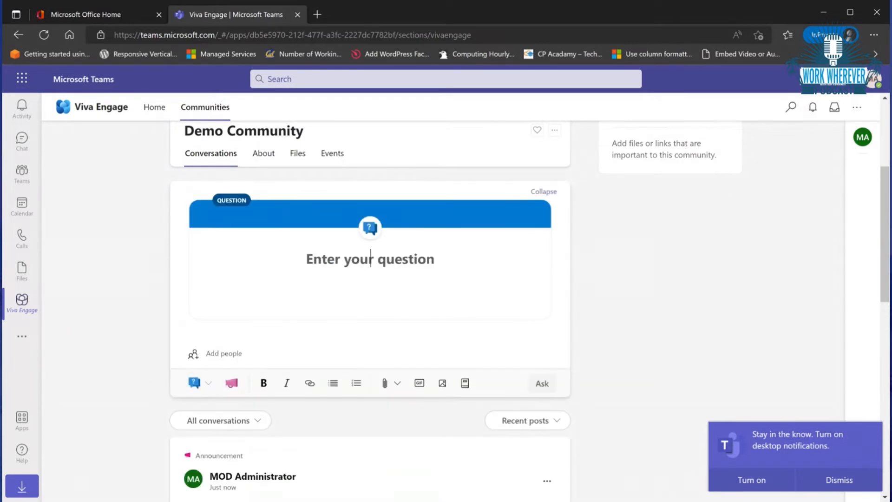
{"action": "type", "text": "Hi w"}
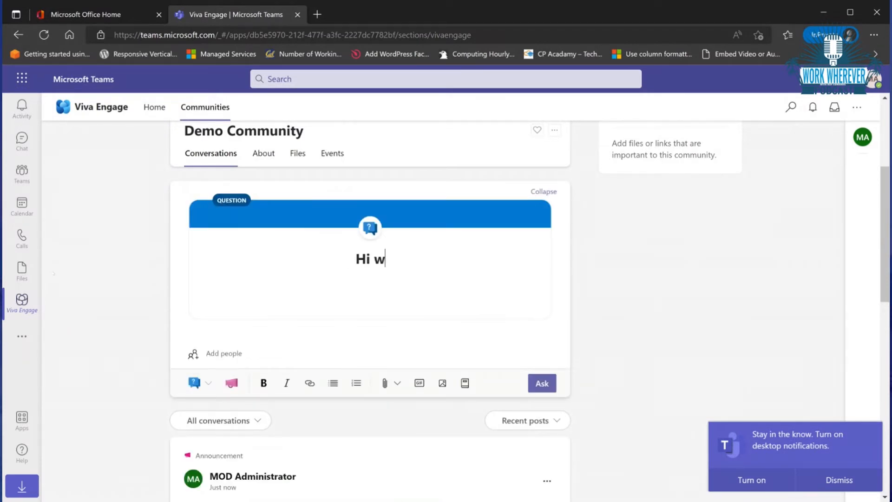
{"action": "type", "text": "hat is engage"}
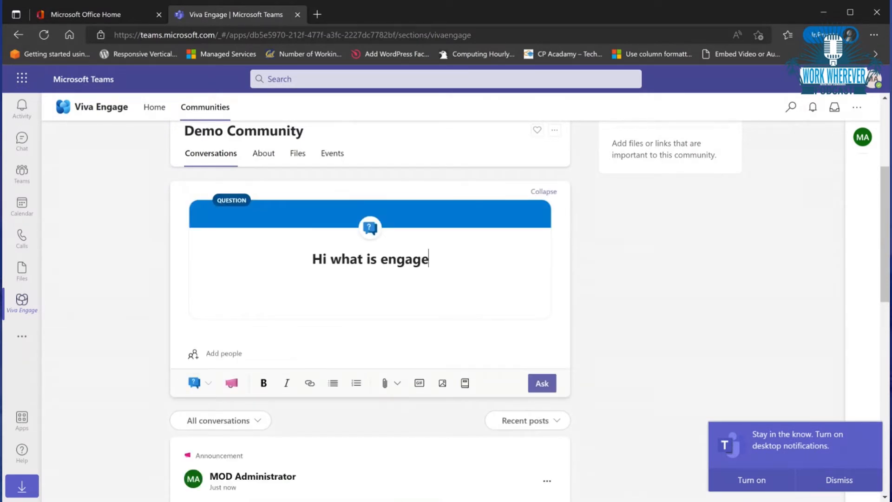
{"action": "type", "text": "?"}
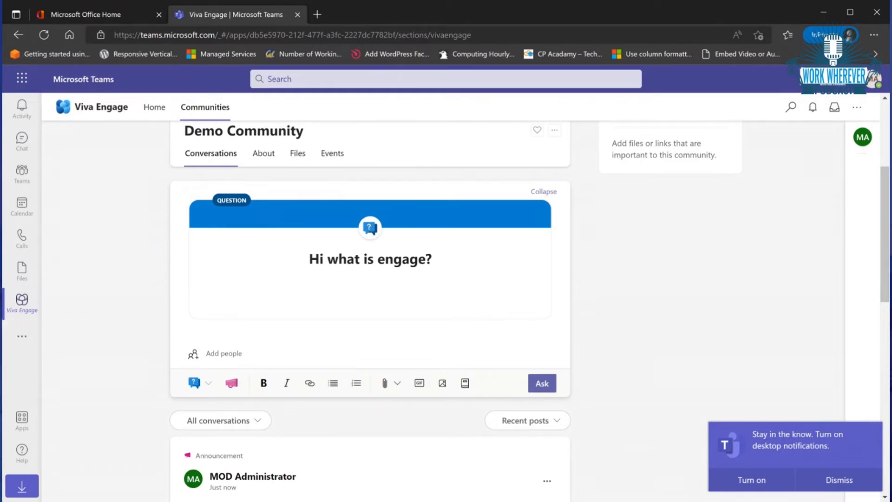
{"action": "left_click", "coordinate": [542, 383]}
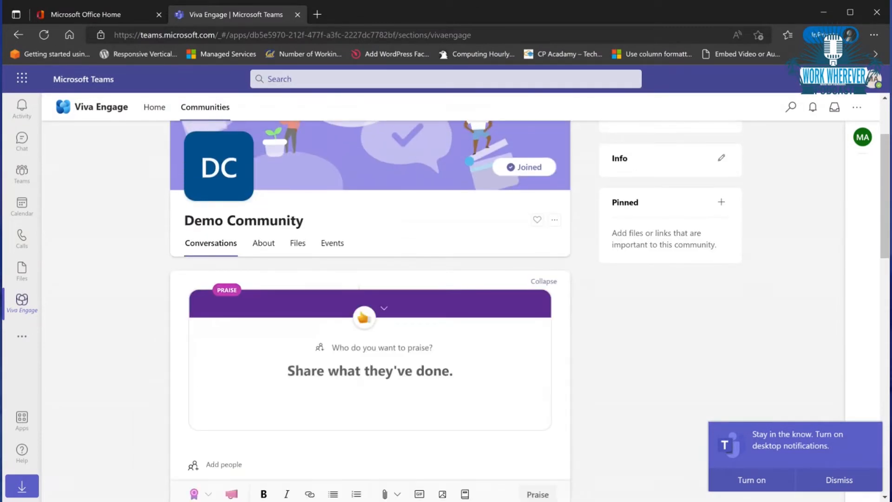
- Post a Praise with the trophy badge reading 'they did something'
{"action": "scroll", "scroll_direction": "down", "scroll_amount": 3}
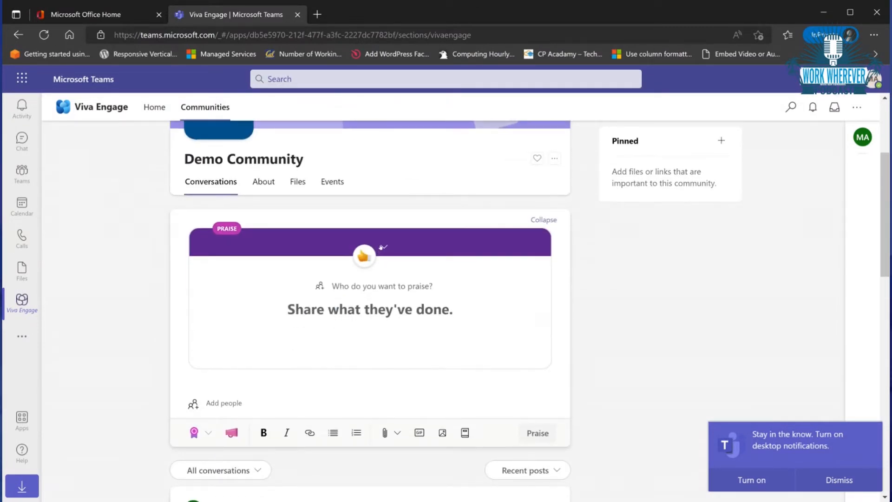
{"action": "left_click", "coordinate": [363, 256]}
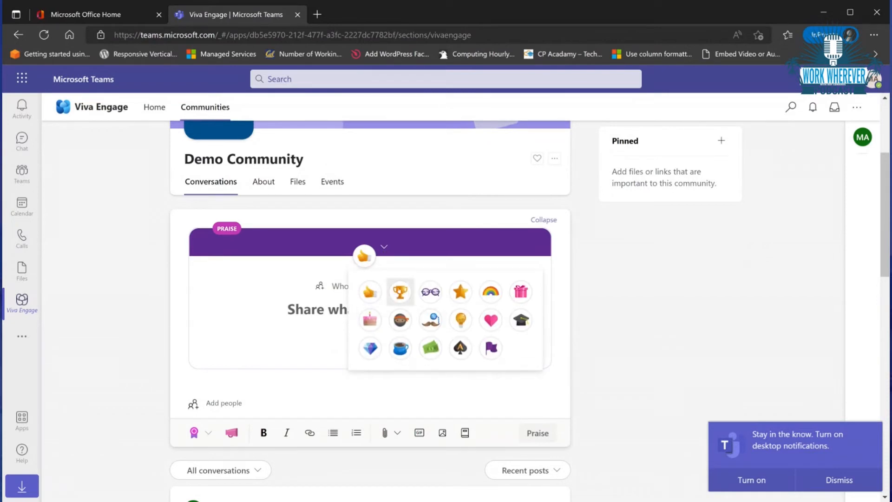
{"action": "left_click", "coordinate": [399, 292]}
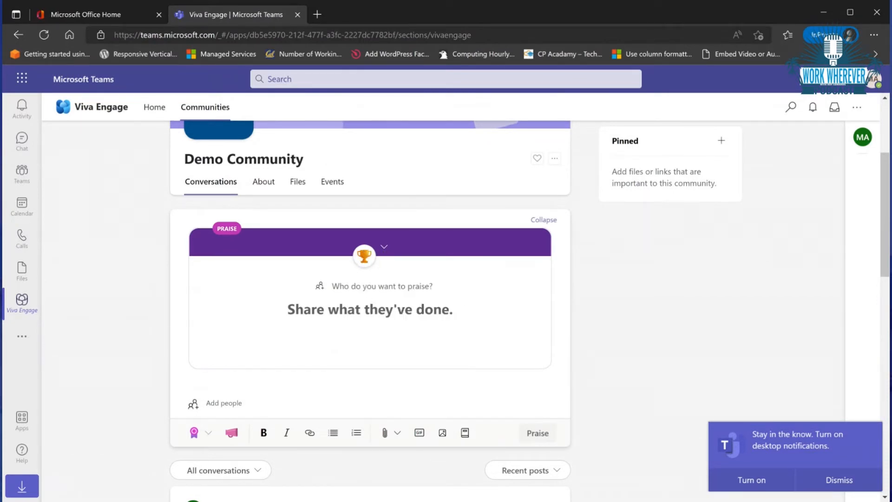
{"action": "type", "text": "they id"}
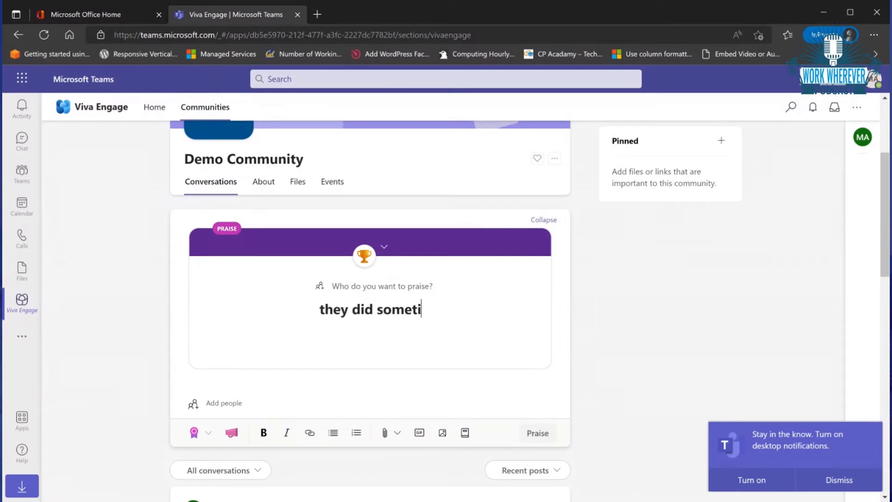
{"action": "type", "text": "hing"}
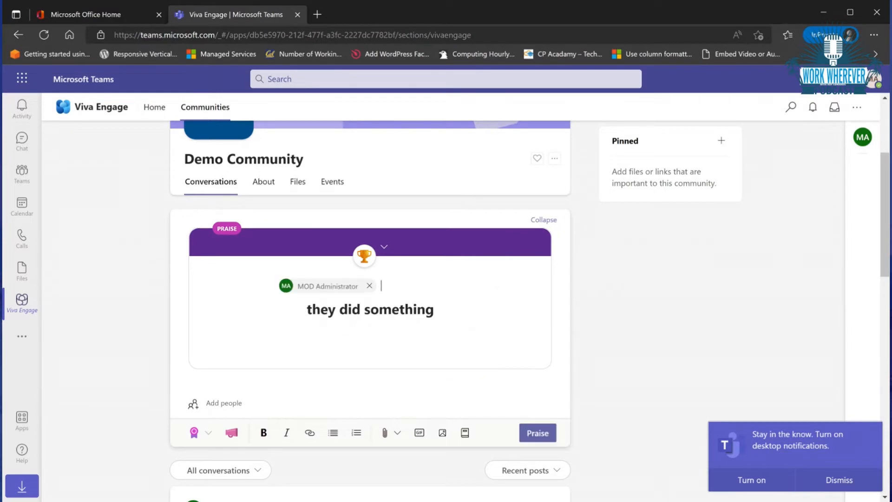
{"action": "left_click", "coordinate": [538, 432]}
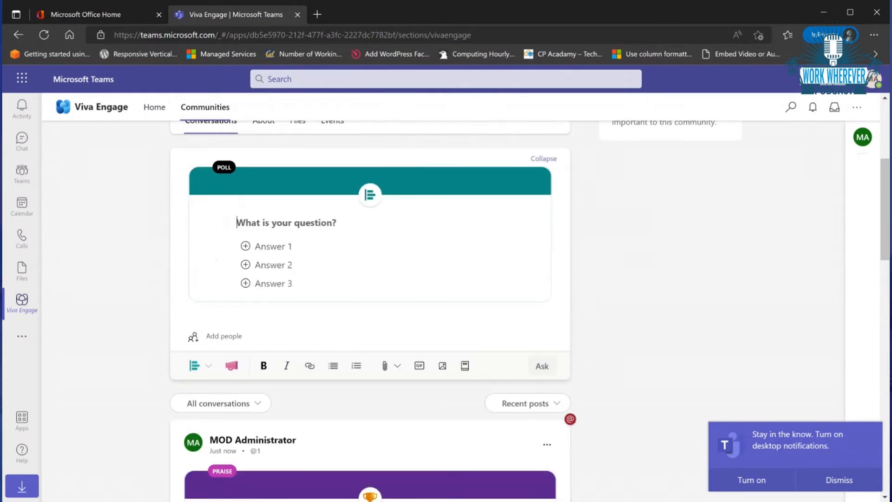
- Fill a poll draft with placeholder 'asdfasdf' question and answers and add a member to notify
{"action": "type", "text": "adf"}
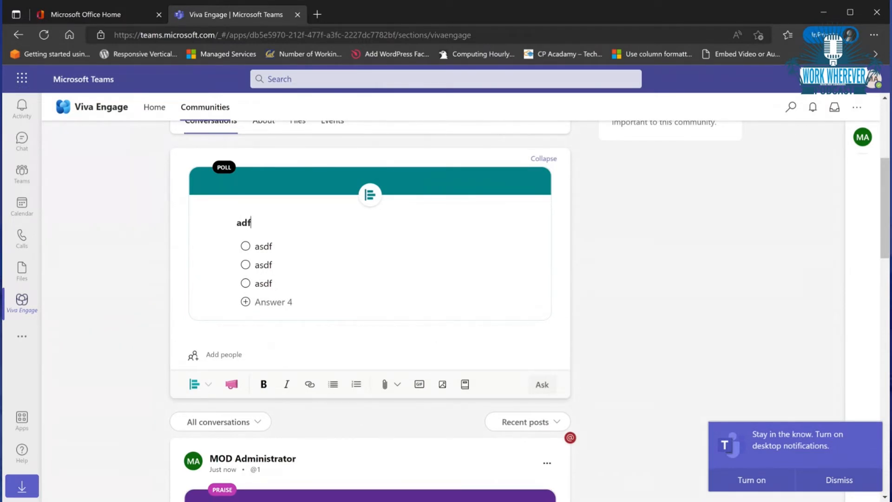
{"action": "type", "text": "asdfasdf"}
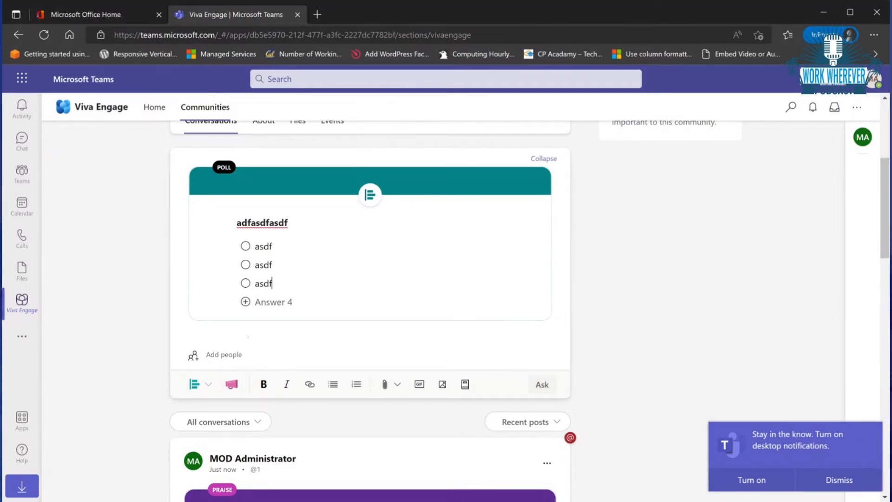
{"action": "left_click", "coordinate": [223, 355]}
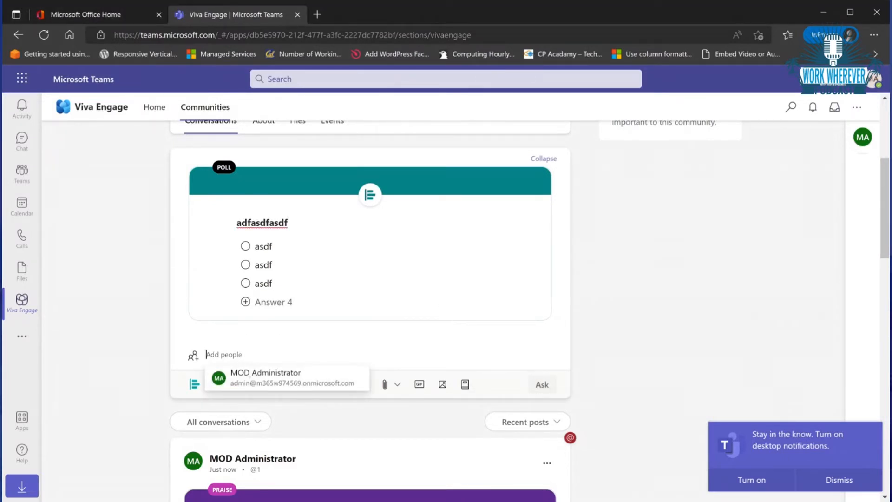
{"action": "left_click", "coordinate": [266, 377]}
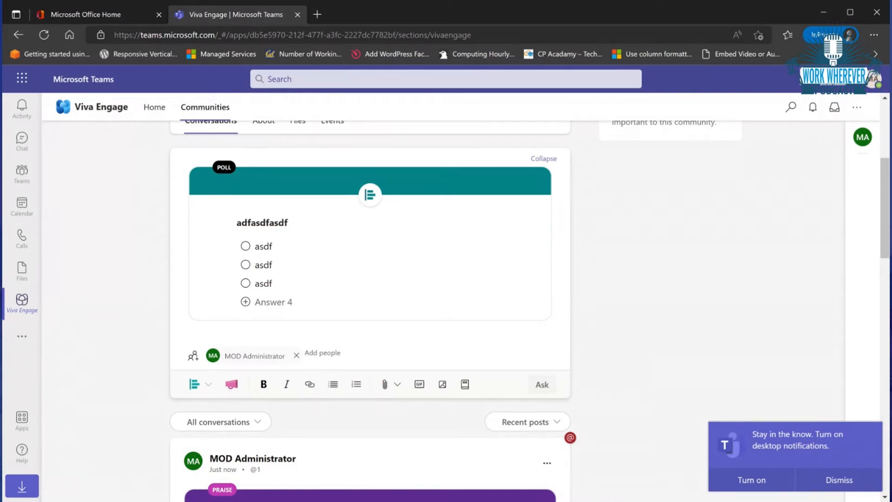
{"action": "type", "text": "asdfasdf"}
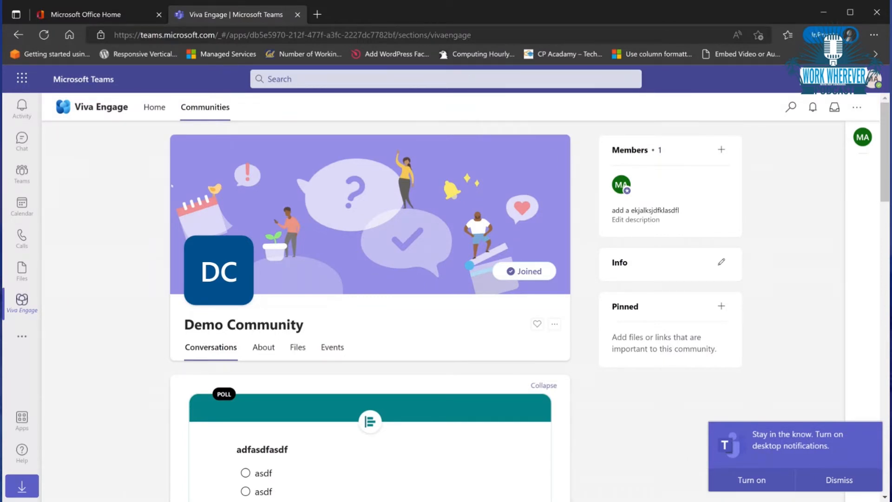
{"action": "scroll", "scroll_direction": "down", "scroll_amount": 3}
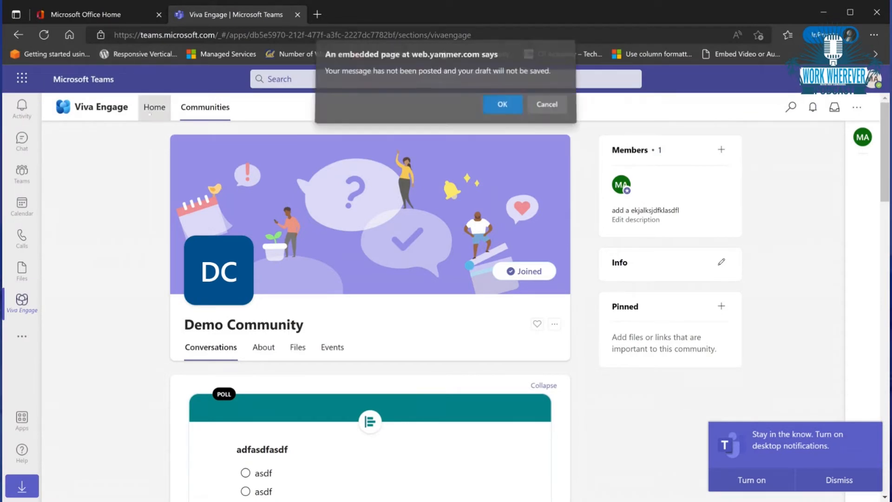
- Discard the unposted poll draft and return to the Viva Engage Home feed
{"action": "left_click", "coordinate": [502, 104]}
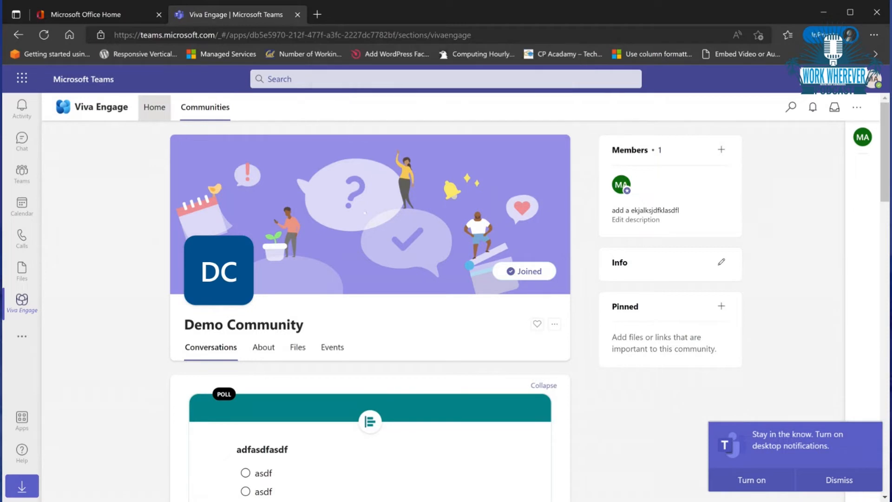
{"action": "left_click", "coordinate": [154, 108]}
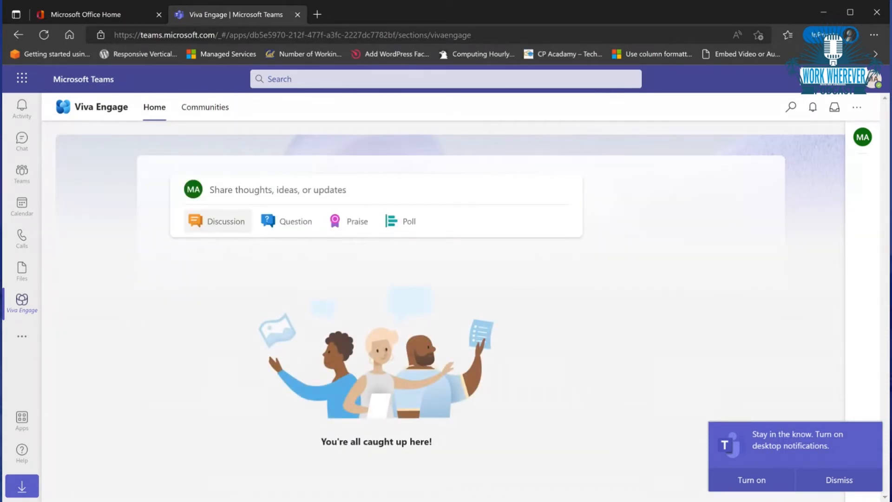
{"action": "mouse_move", "coordinate": [373, 446]}
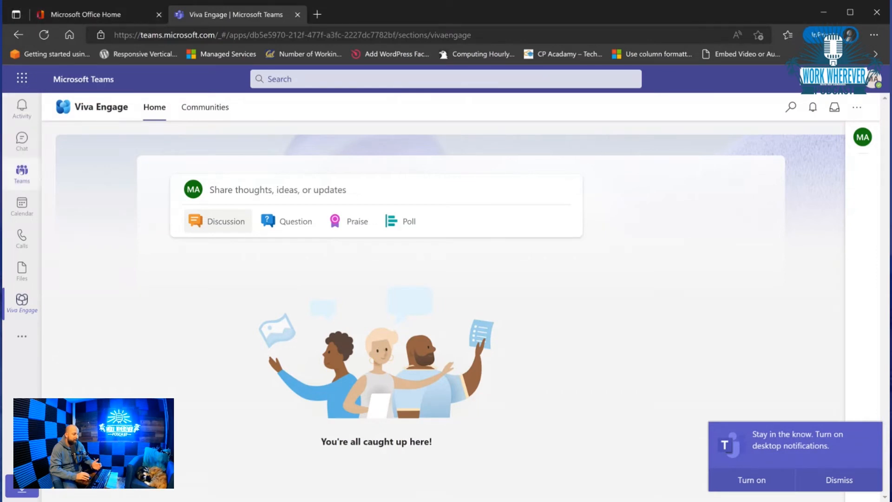
{"action": "left_click", "coordinate": [21, 172]}
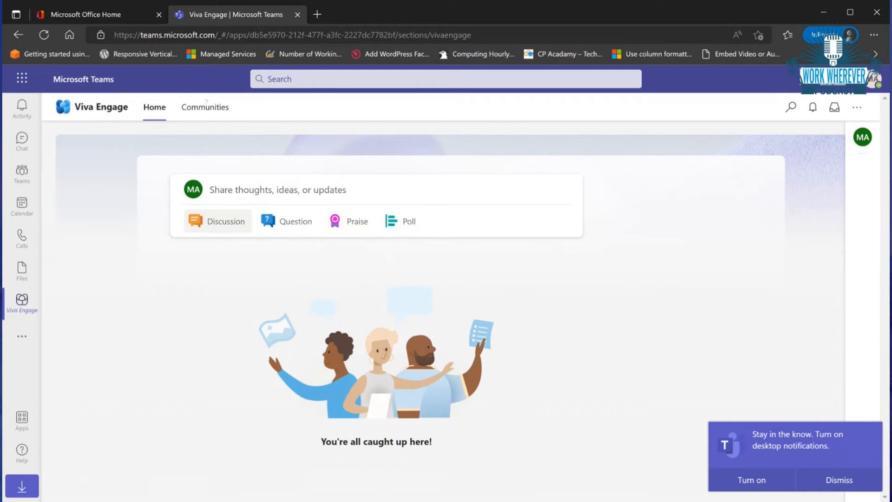
- From My communities, start a new community named 'Presidents Club' with description 'club trip'
{"action": "left_click", "coordinate": [205, 107]}
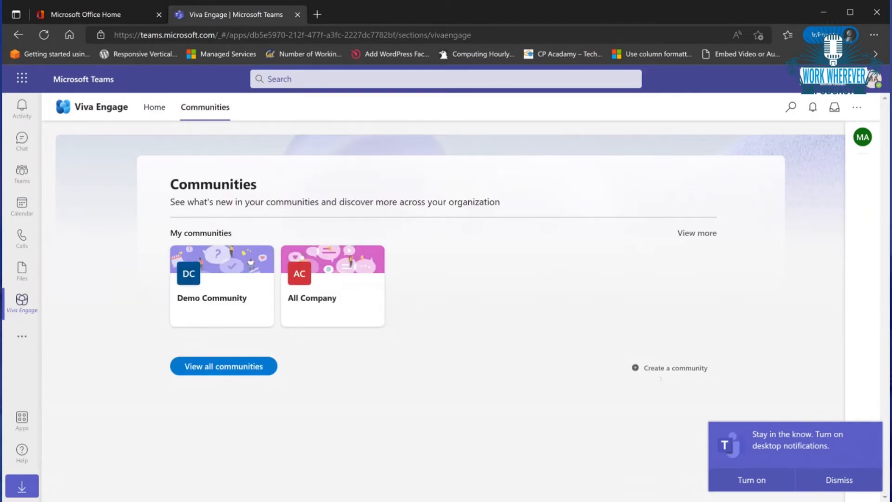
{"action": "left_click", "coordinate": [675, 368]}
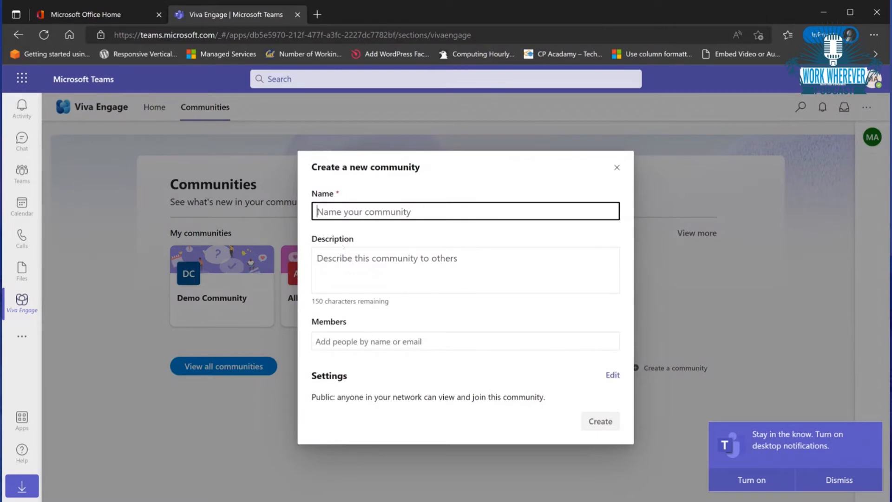
{"action": "type", "text": "Presi"}
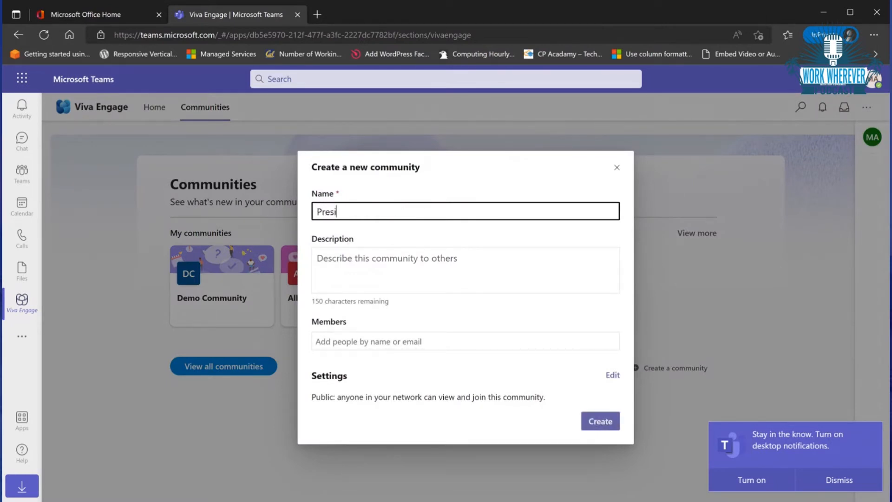
{"action": "left_click", "coordinate": [465, 270]}
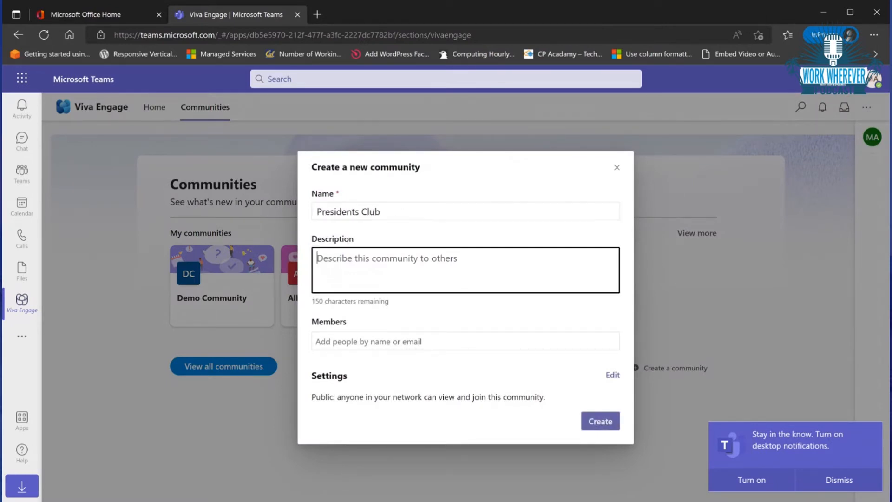
{"action": "type", "text": "club trip"}
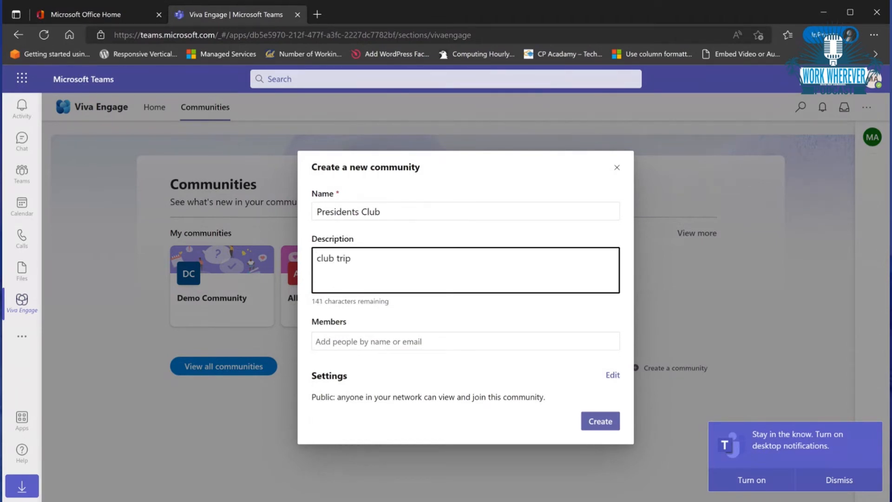
{"action": "left_click", "coordinate": [466, 341]}
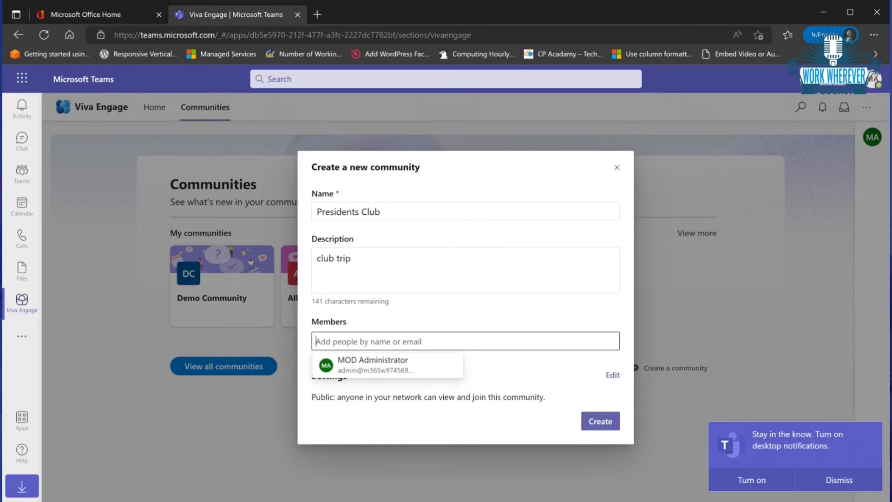
- Search members (no result for 'mar'), add the suggested person and look for another
{"action": "type", "text": "mar"}
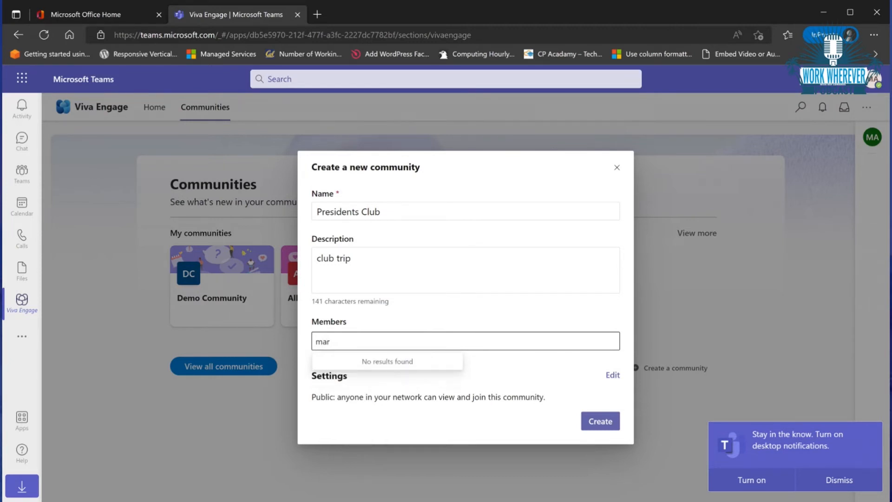
{"action": "key", "text": "Backspace"}
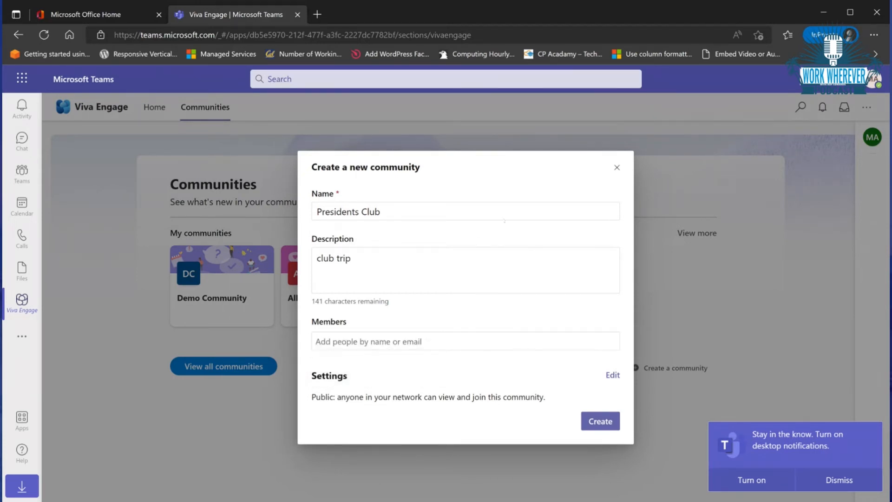
{"action": "left_click", "coordinate": [465, 341]}
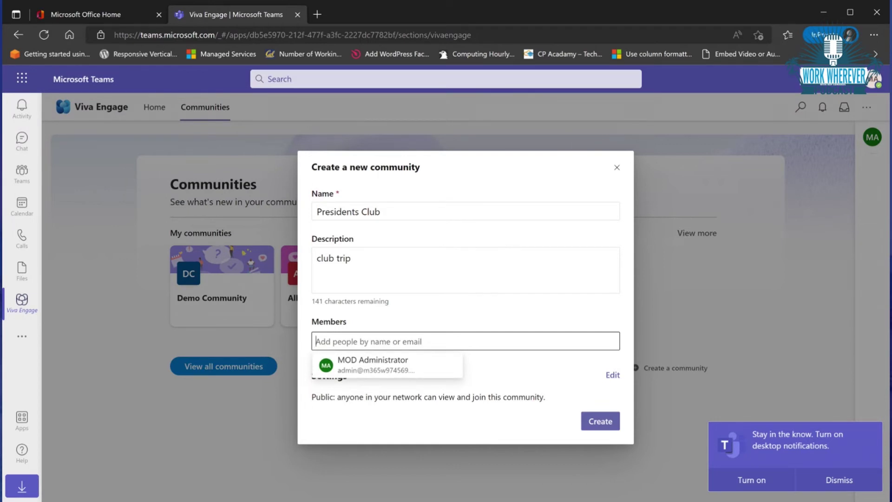
{"action": "left_click", "coordinate": [372, 365]}
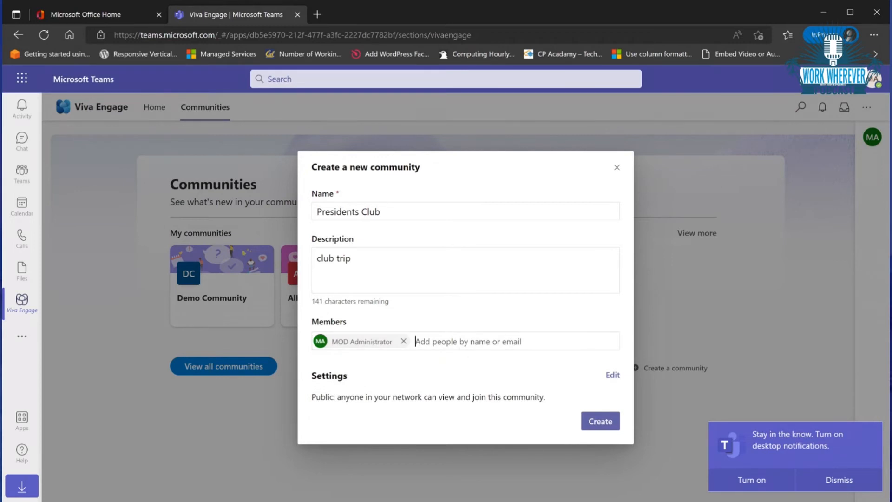
{"action": "left_click", "coordinate": [512, 342]}
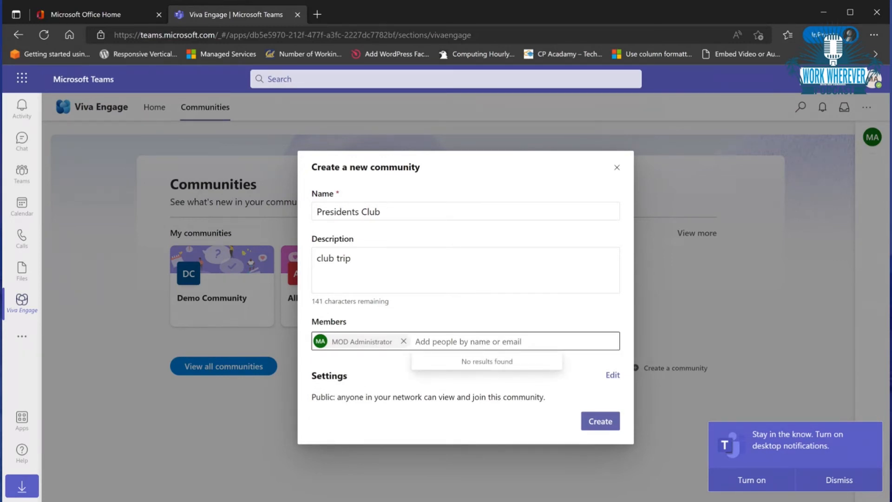
{"action": "type", "text": "af"}
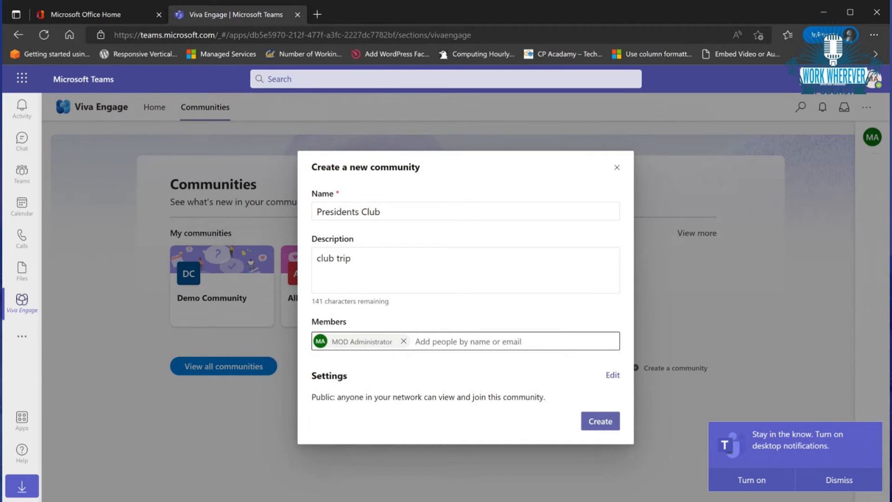
{"action": "left_click", "coordinate": [468, 341]}
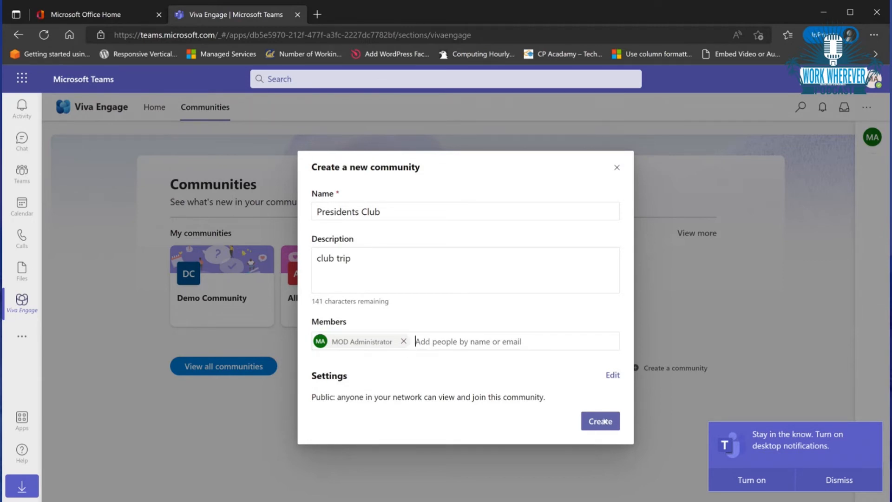
- Create Presidents Club and start a poll draft asking 'where shoul', triggering the unsaved-draft warning
{"action": "left_click", "coordinate": [601, 421]}
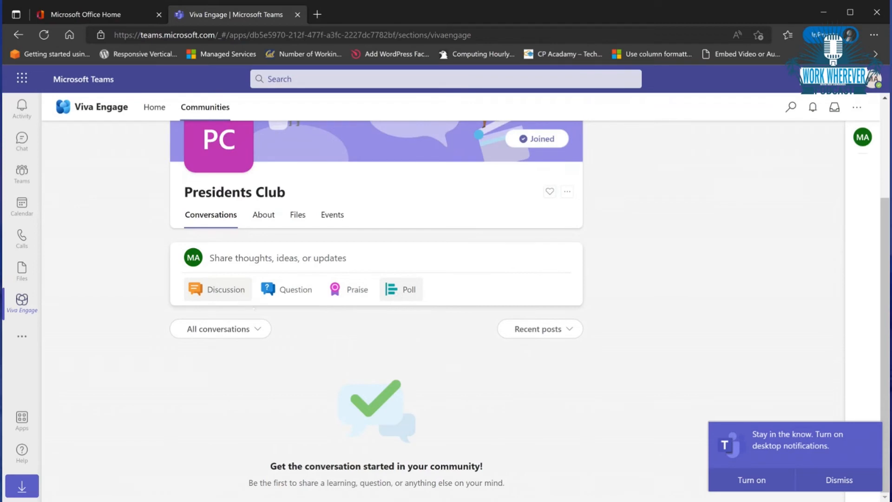
{"action": "left_click", "coordinate": [400, 289]}
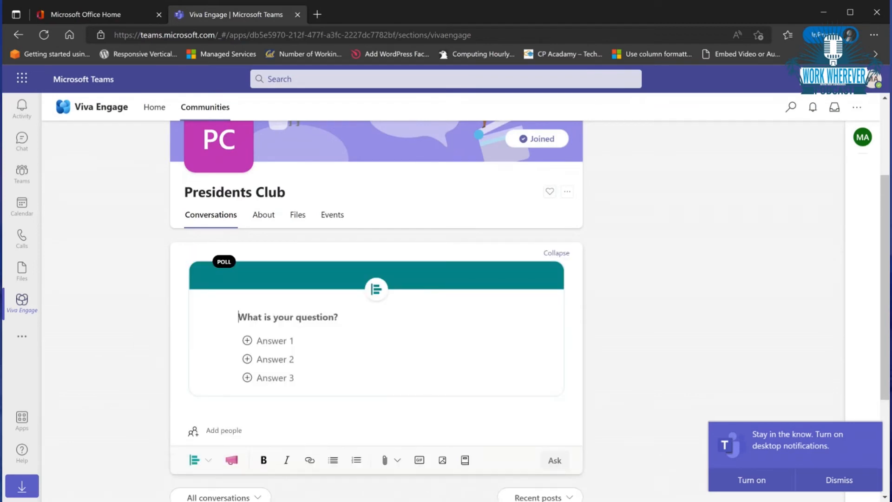
{"action": "type", "text": "where"}
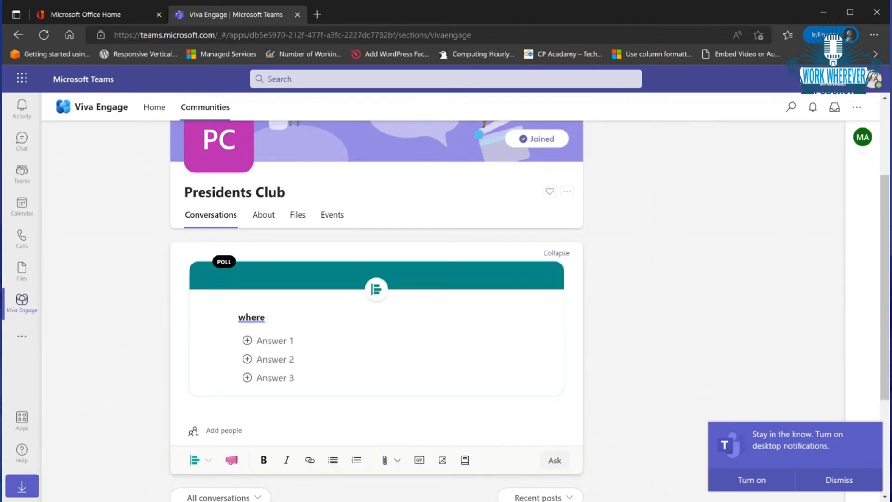
{"action": "type", "text": "shoul"}
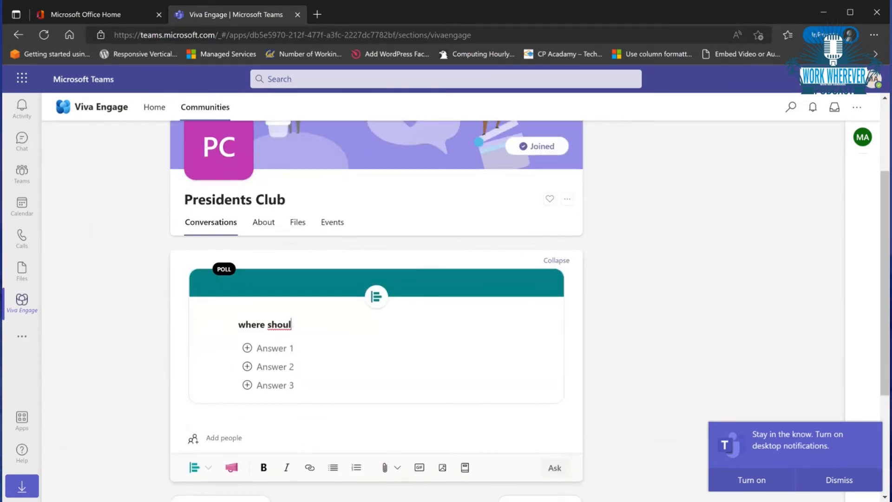
{"action": "scroll", "scroll_direction": "down", "scroll_amount": 3}
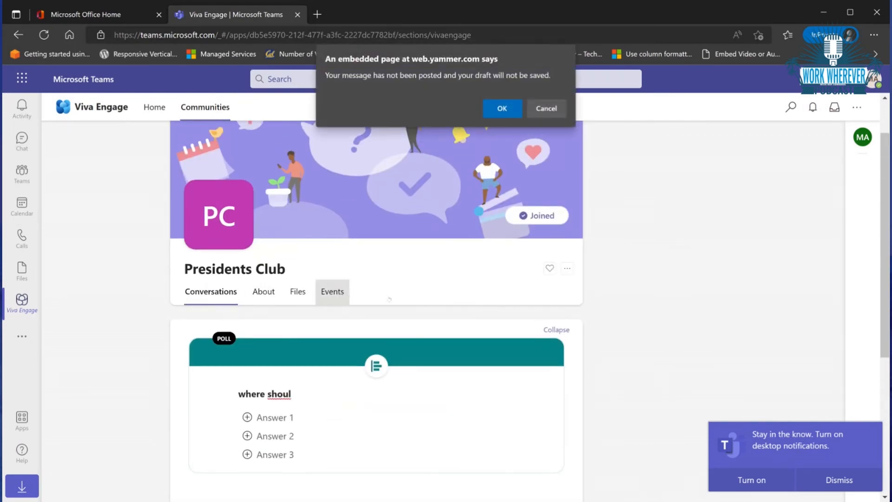
- Accept losing the draft and view Presidents Club's empty Events tab
{"action": "left_click", "coordinate": [502, 108]}
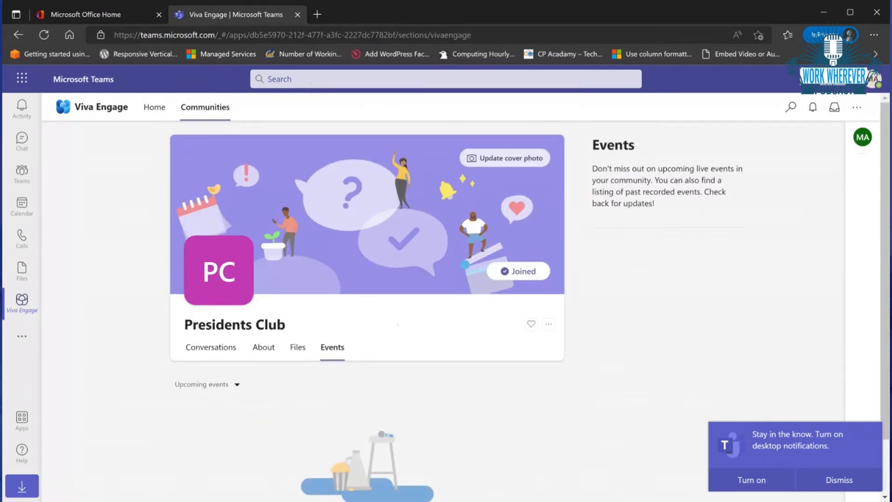
{"action": "scroll", "scroll_direction": "down", "scroll_amount": 3}
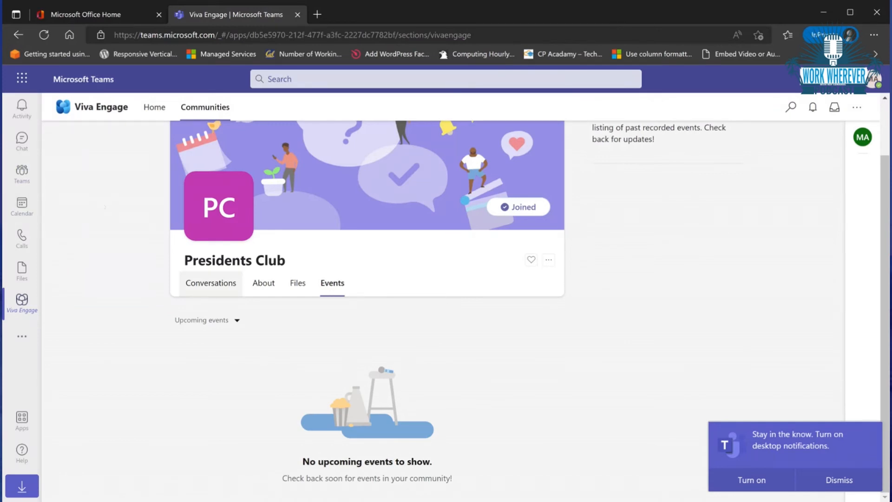
{"action": "left_click", "coordinate": [21, 173]}
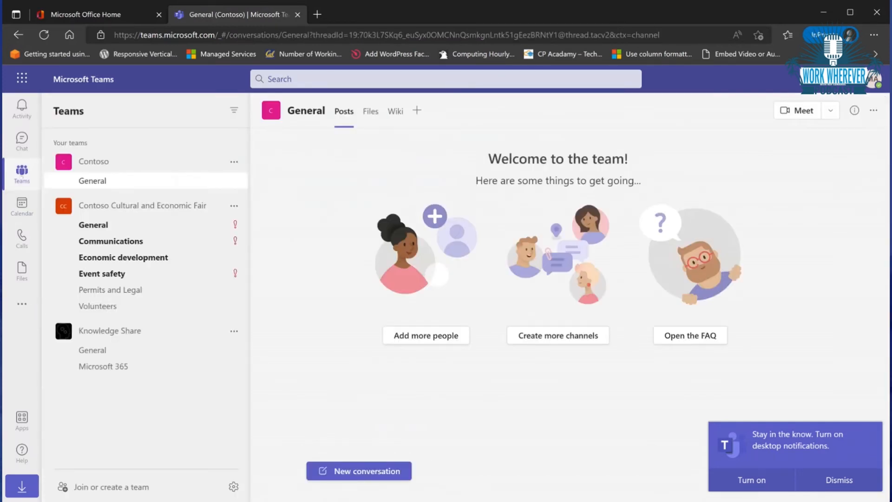
{"action": "mouse_move", "coordinate": [93, 225]}
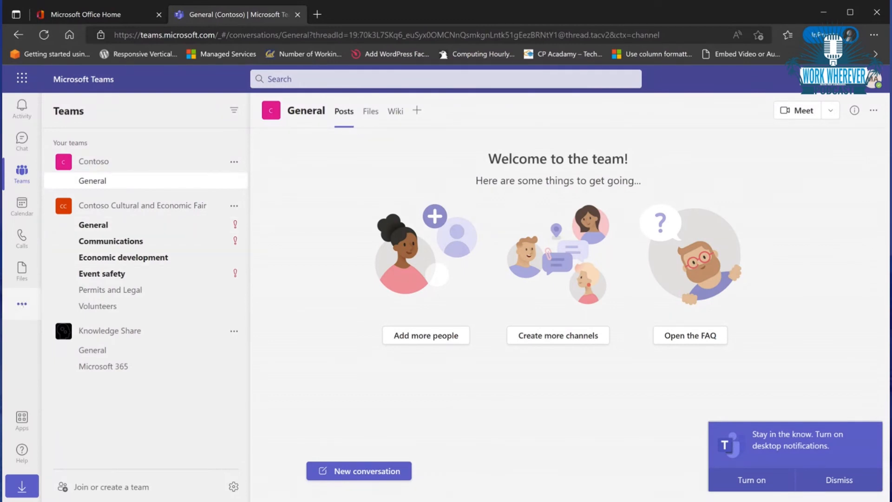
{"action": "left_click", "coordinate": [21, 303]}
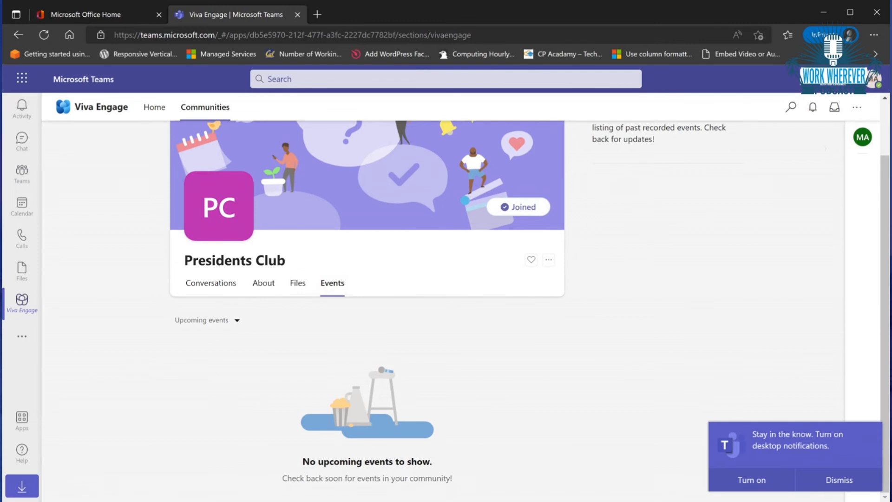
{"action": "mouse_move", "coordinate": [641, 230]}
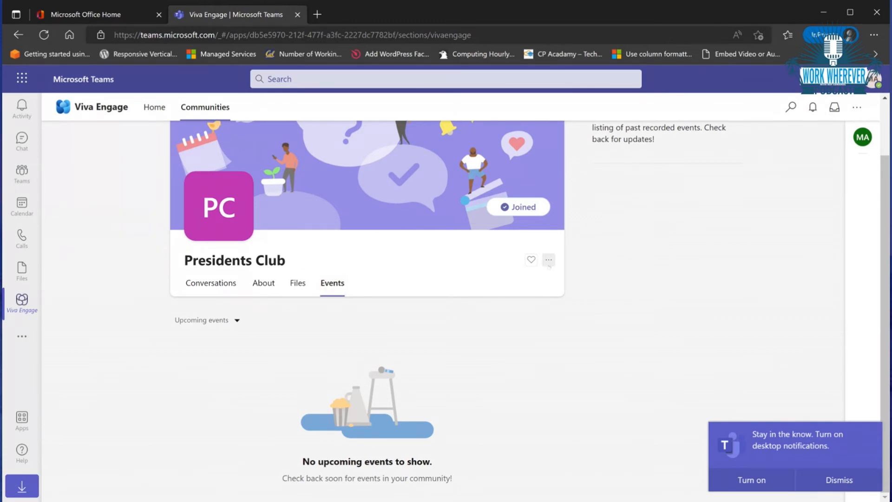
{"action": "left_click", "coordinate": [548, 259]}
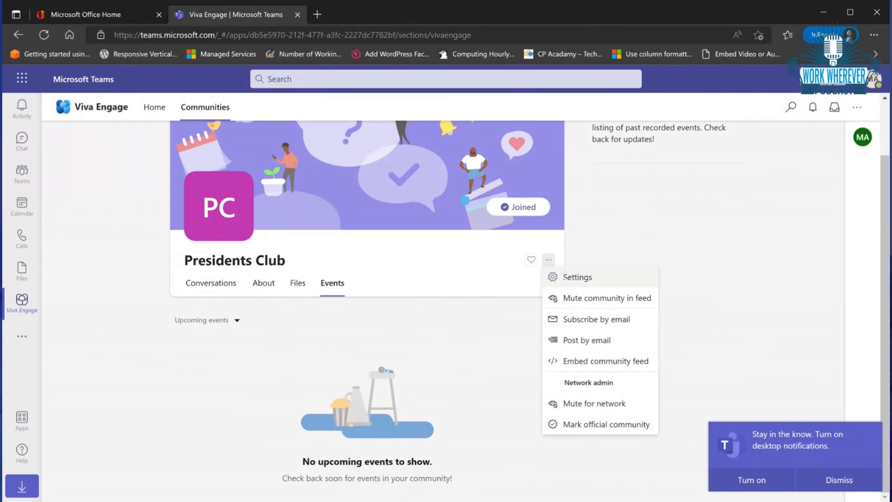
{"action": "mouse_move", "coordinate": [606, 297]}
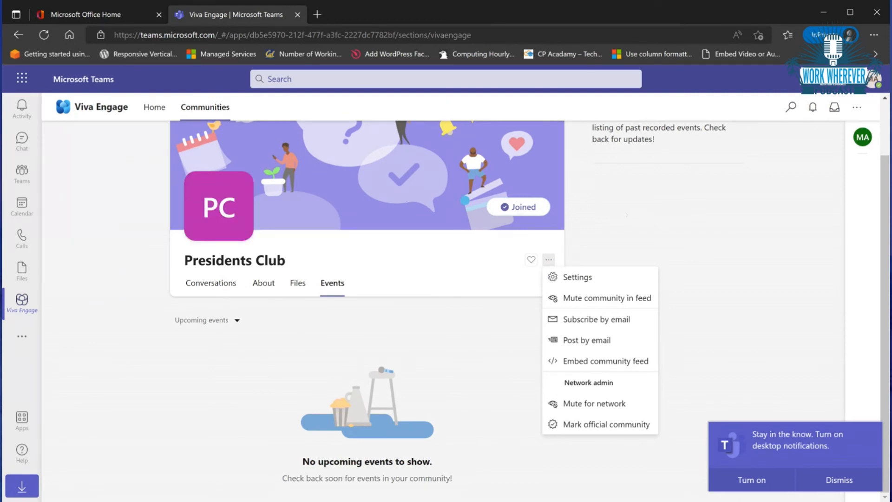
{"action": "left_click", "coordinate": [548, 260]}
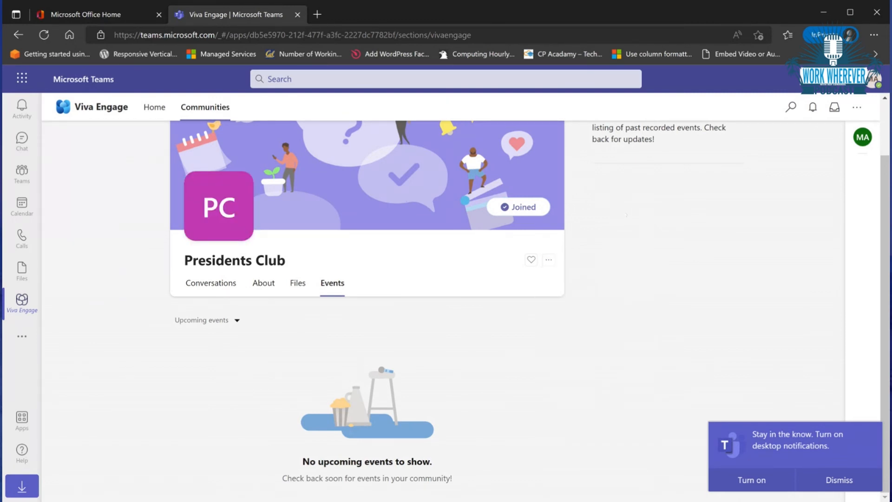